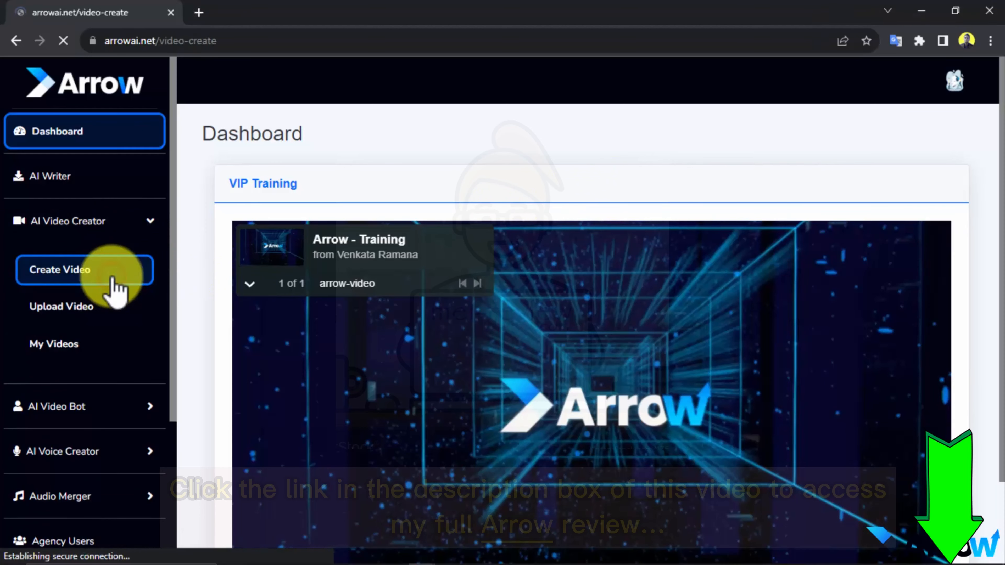
# Step: Create a new video named 'Life Hacks Video 1' and reach the resolution list for YouTube Short (720p)
pyautogui.click(58, 269)
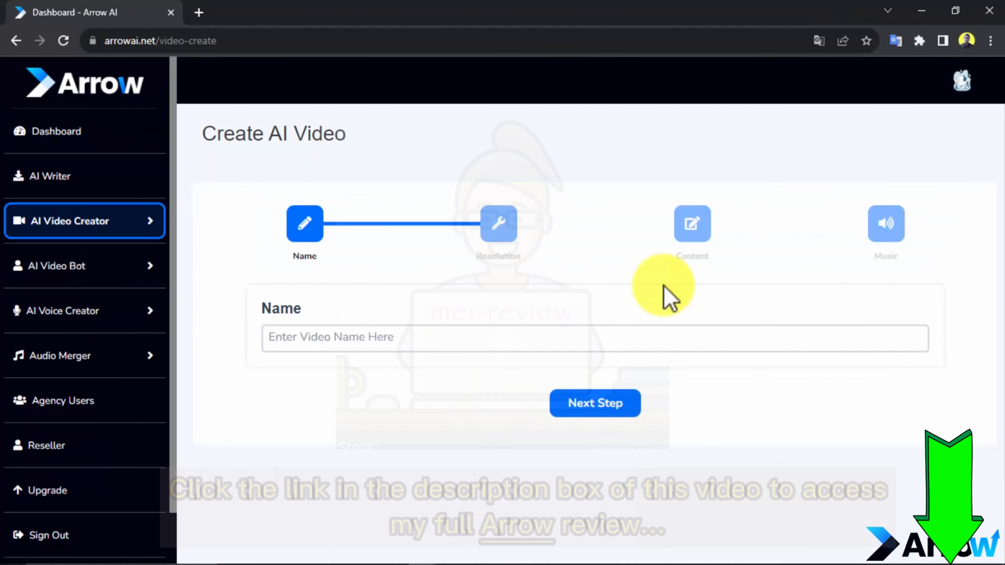
pyautogui.write('L')
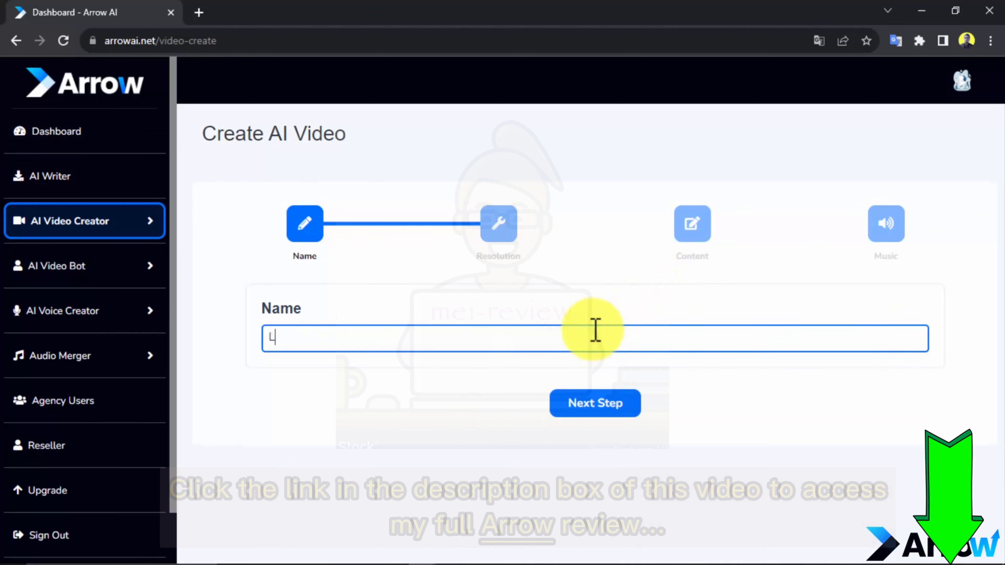
pyautogui.write('ife Hacks Video 1')
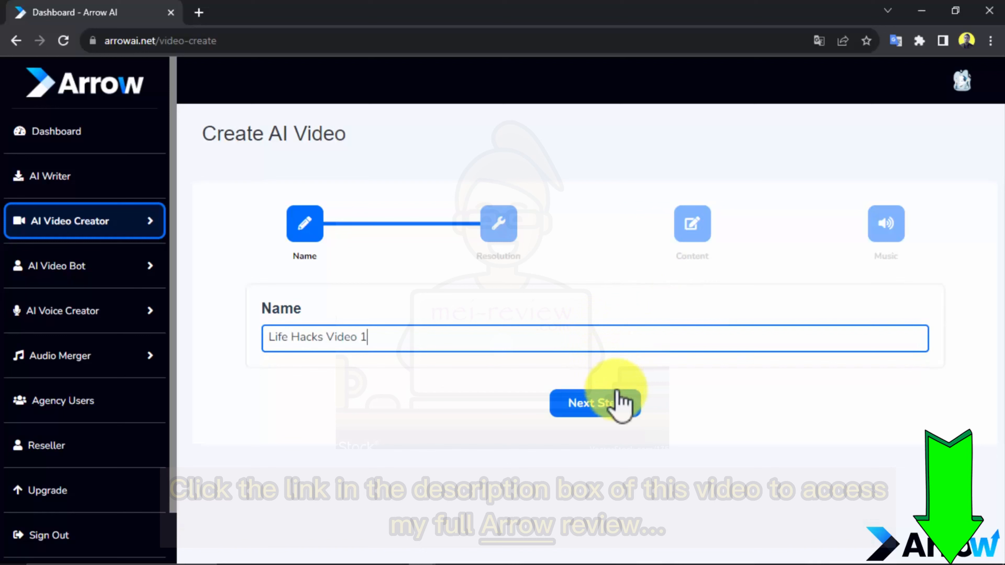
pyautogui.click(595, 403)
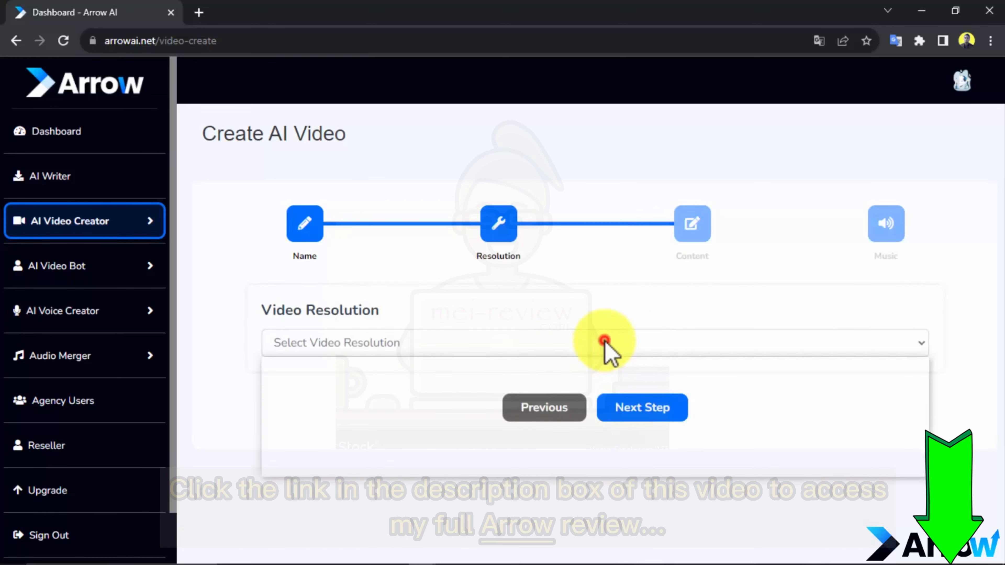
pyautogui.click(593, 343)
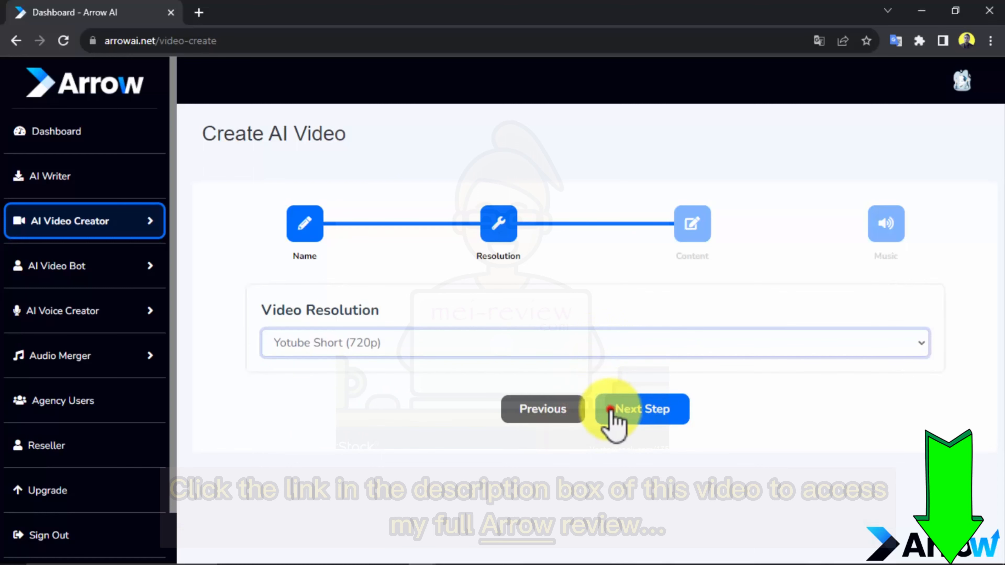
# Step: On the content step, after glancing at PDF and URL sources, generate closet space-saving tips from AI keywords
pyautogui.click(640, 409)
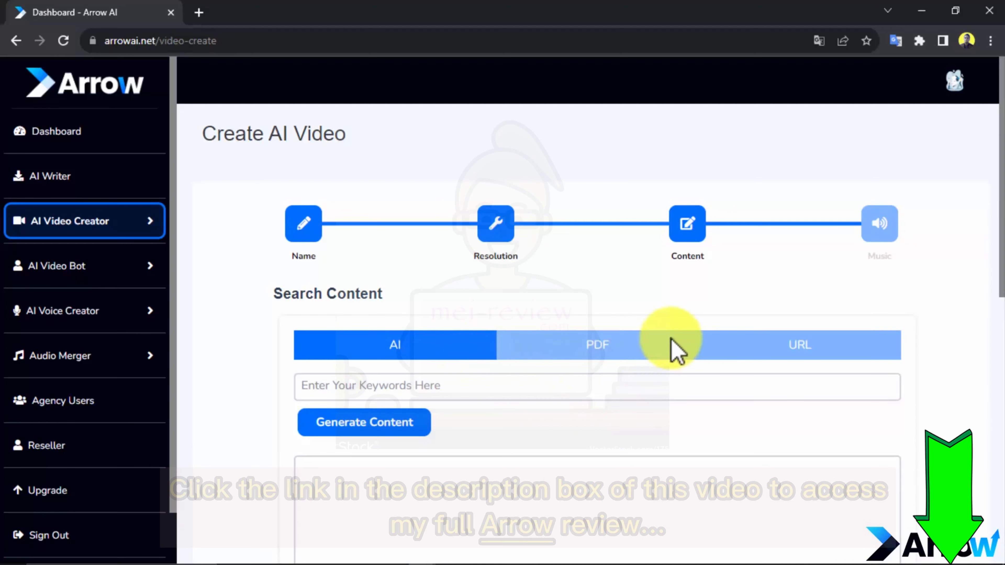
pyautogui.click(596, 345)
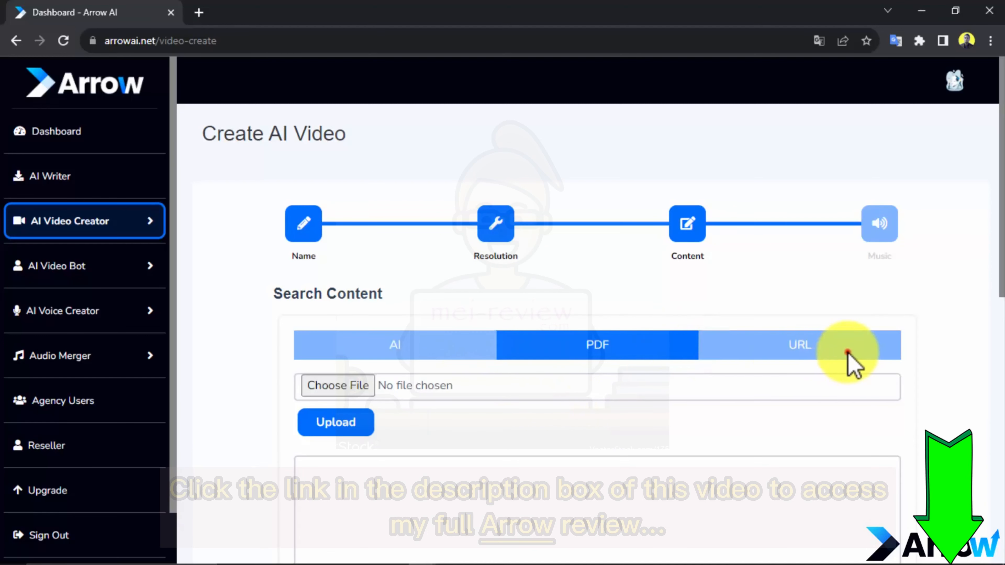
pyautogui.click(799, 345)
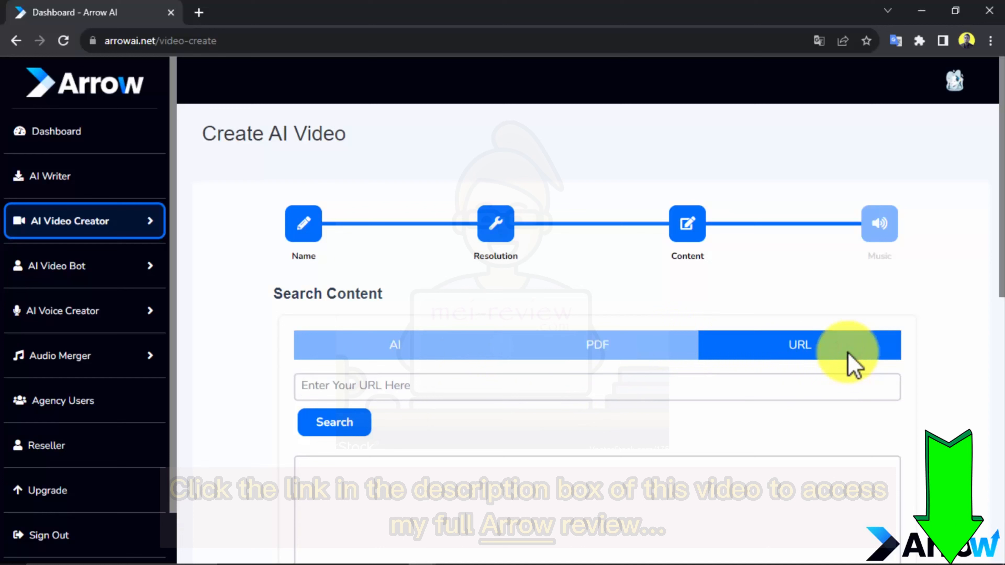
pyautogui.click(394, 345)
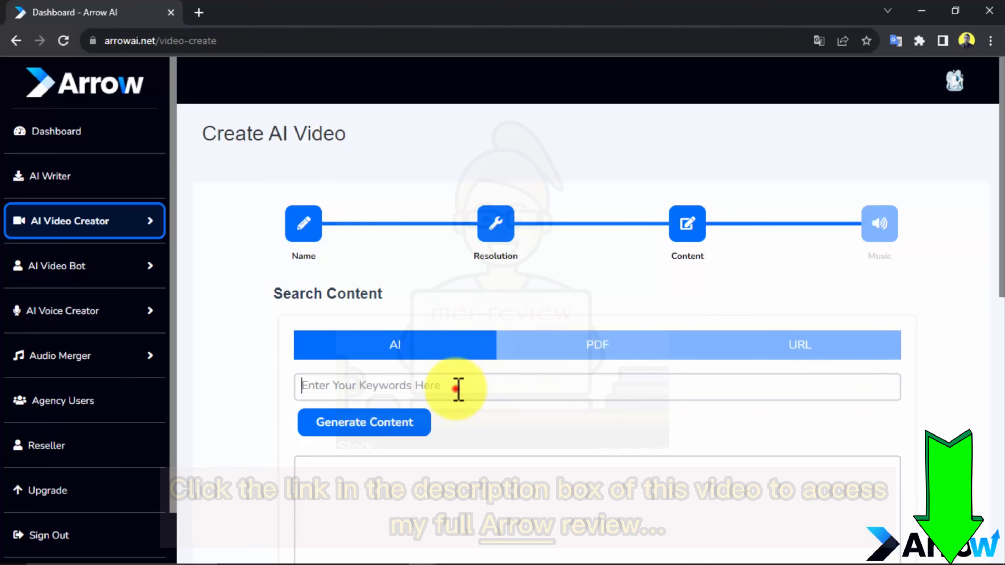
pyautogui.click(363, 422)
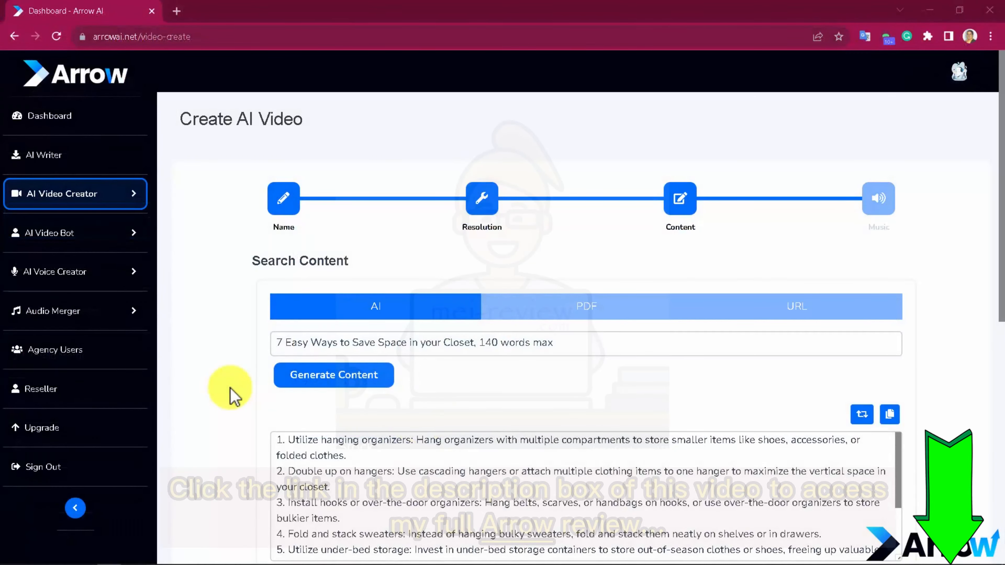
pyautogui.scroll(-3)
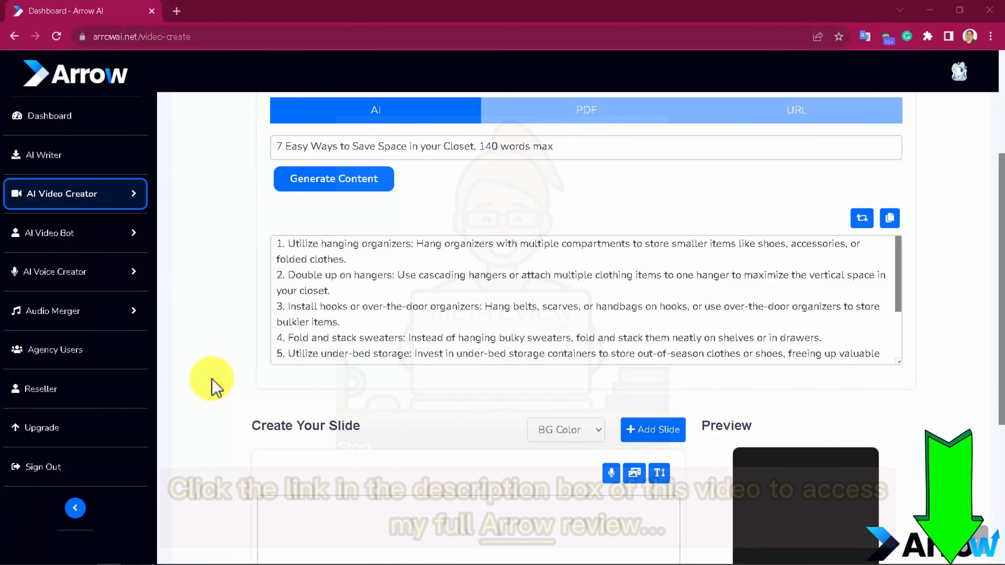
# Step: Title the slide '7 Easy Ways to Save Space in your Closet' and switch all slides to image backgrounds
pyautogui.click(407, 147)
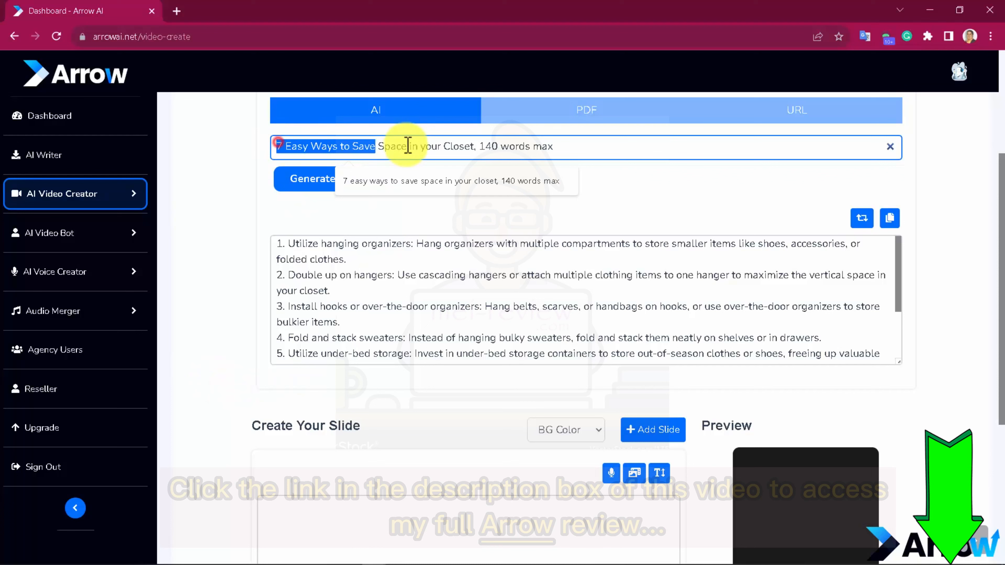
pyautogui.scroll(-3)
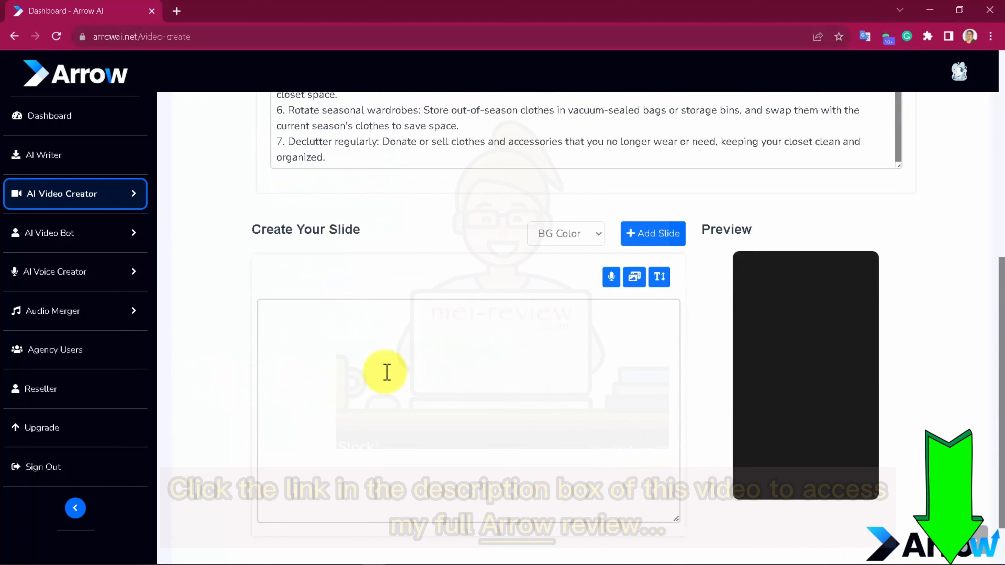
pyautogui.write('7 Easy Ways to Save Space in your Closet')
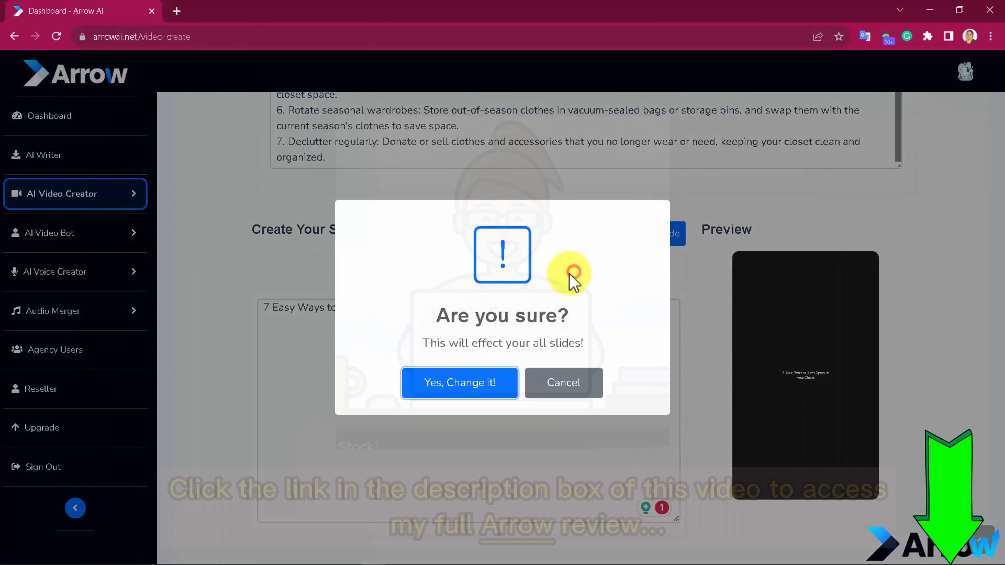
pyautogui.click(459, 383)
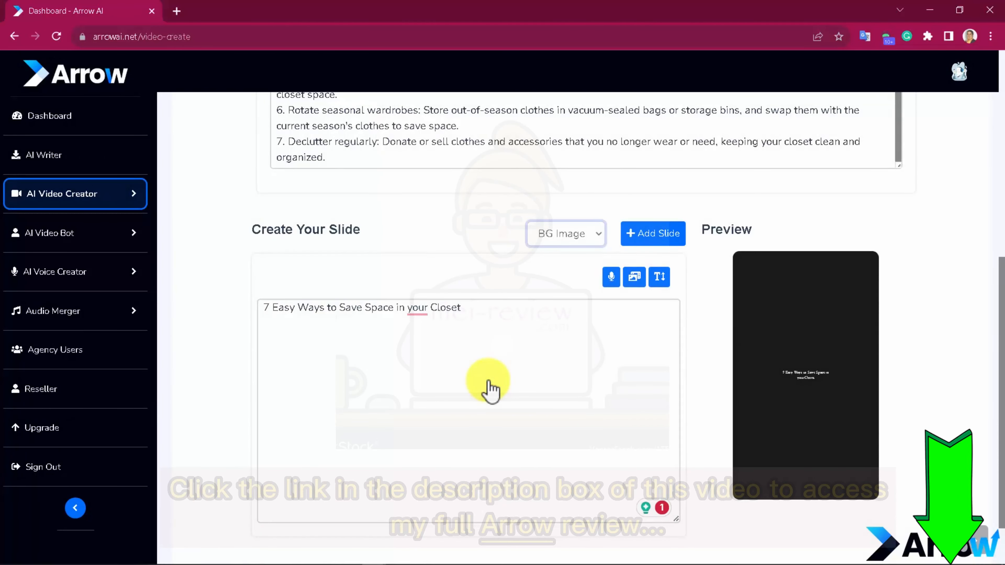
pyautogui.click(611, 277)
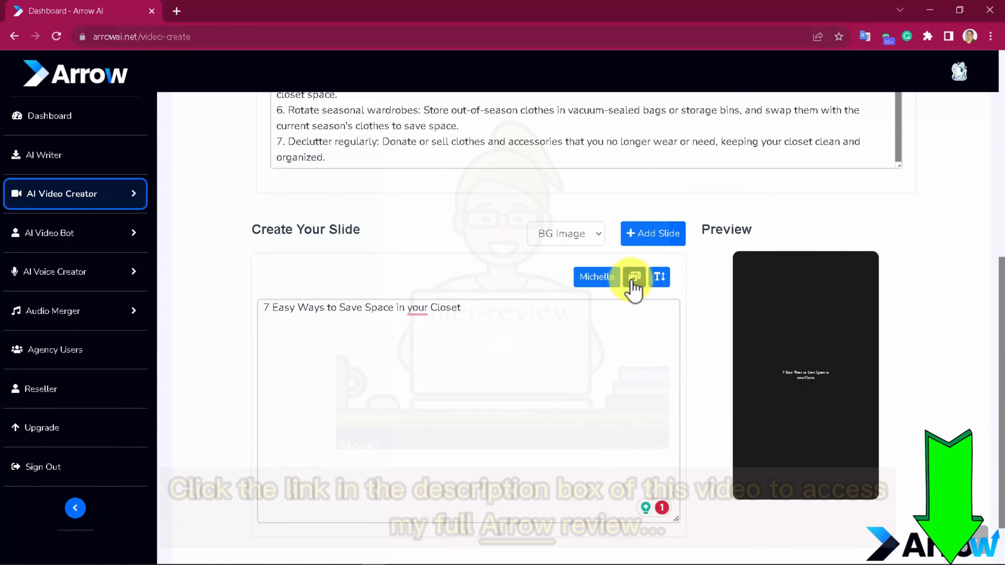
# Step: Search images for 'closet' and use a clothes-rack photo as the title slide background
pyautogui.click(633, 277)
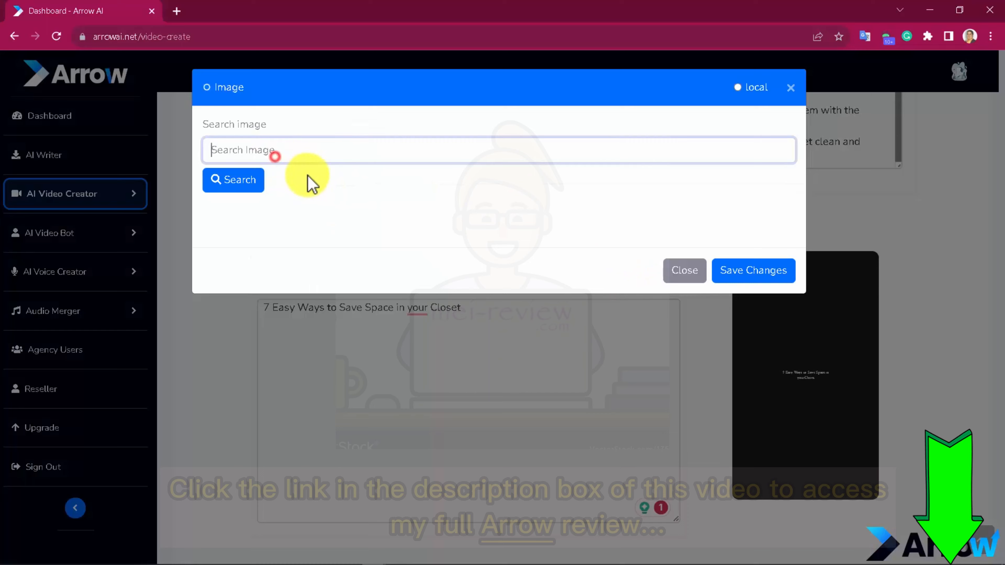
pyautogui.click(233, 179)
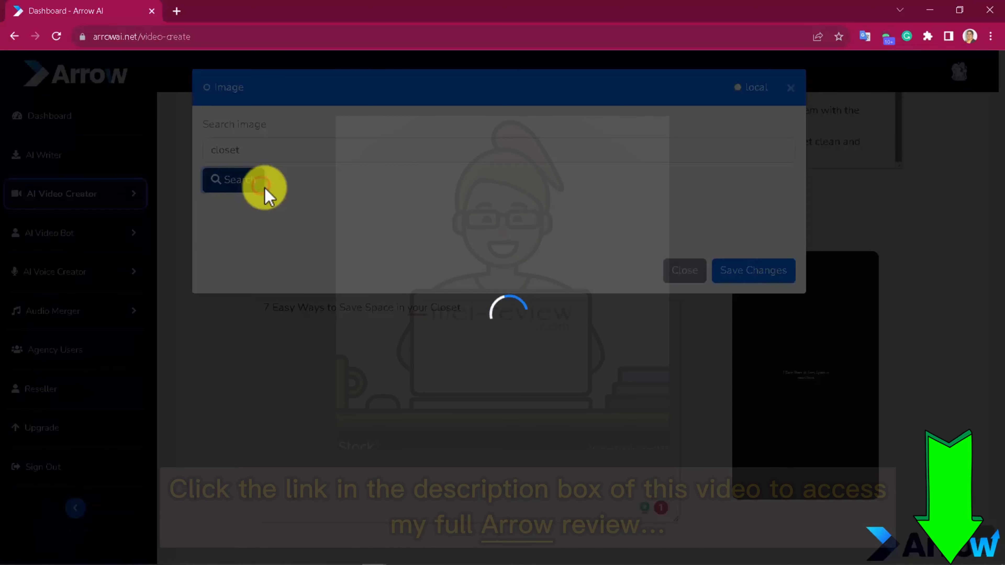
pyautogui.click(229, 179)
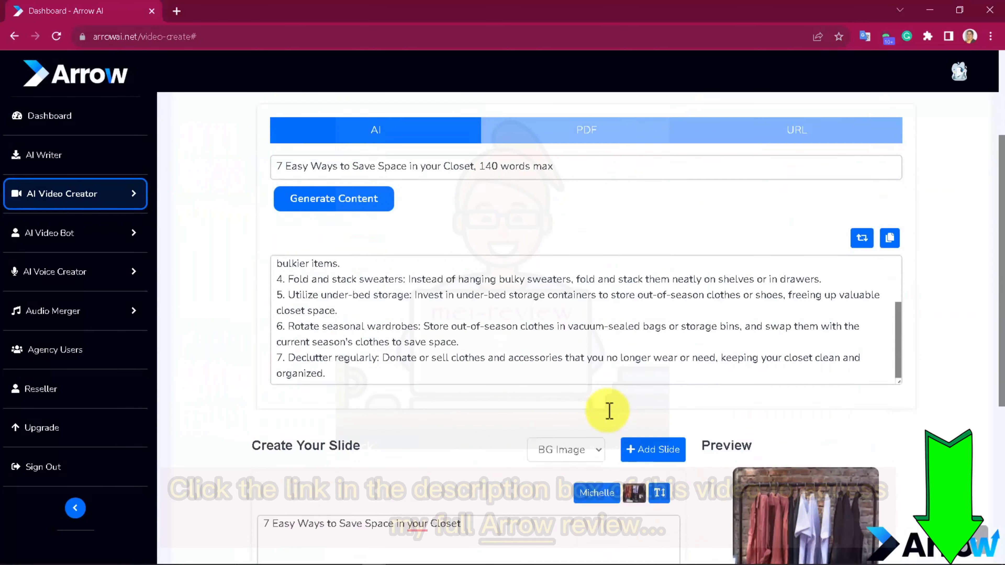
# Step: Set the slide title font to Verdana with a text background colour and save the changes
pyautogui.click(659, 494)
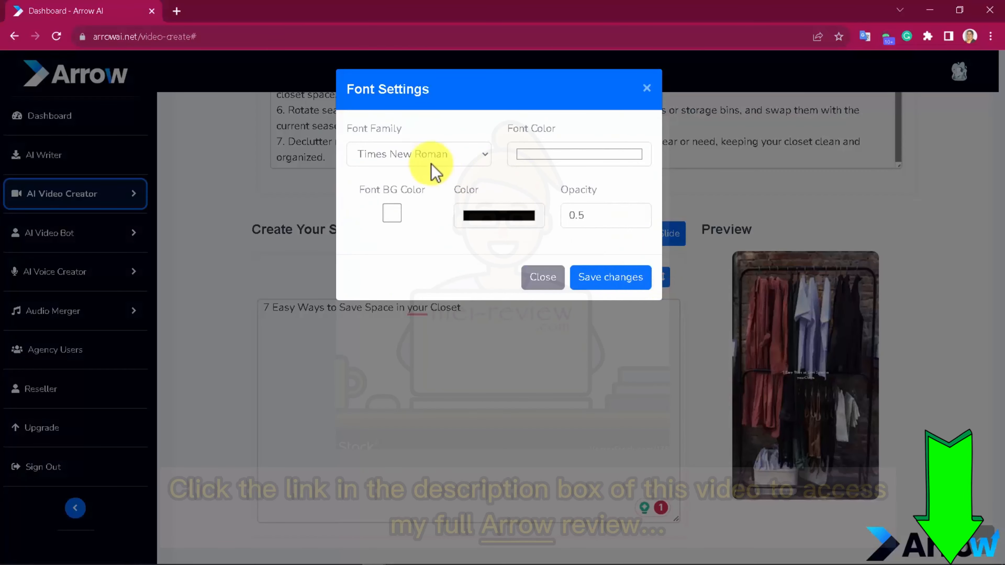
pyautogui.click(419, 154)
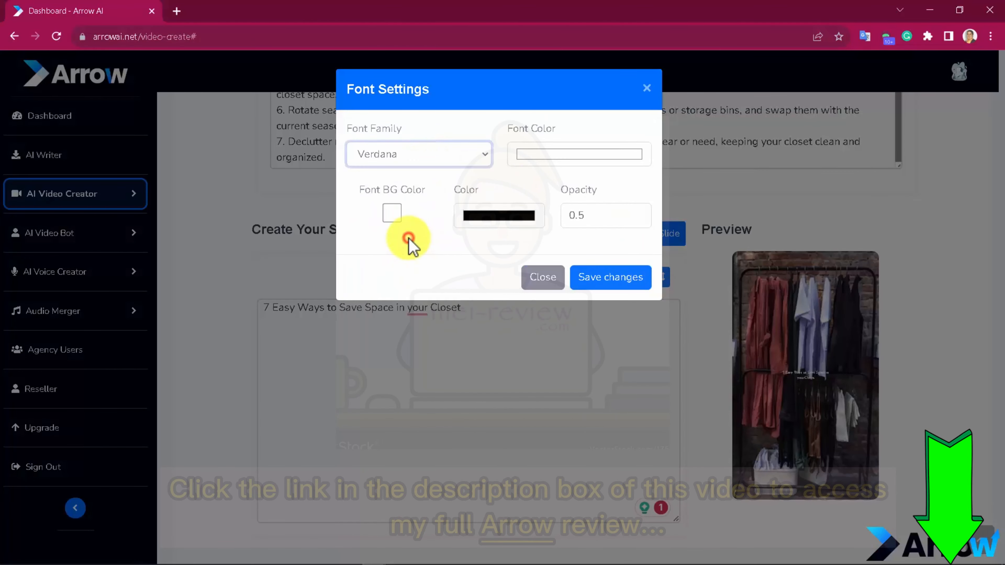
pyautogui.click(392, 213)
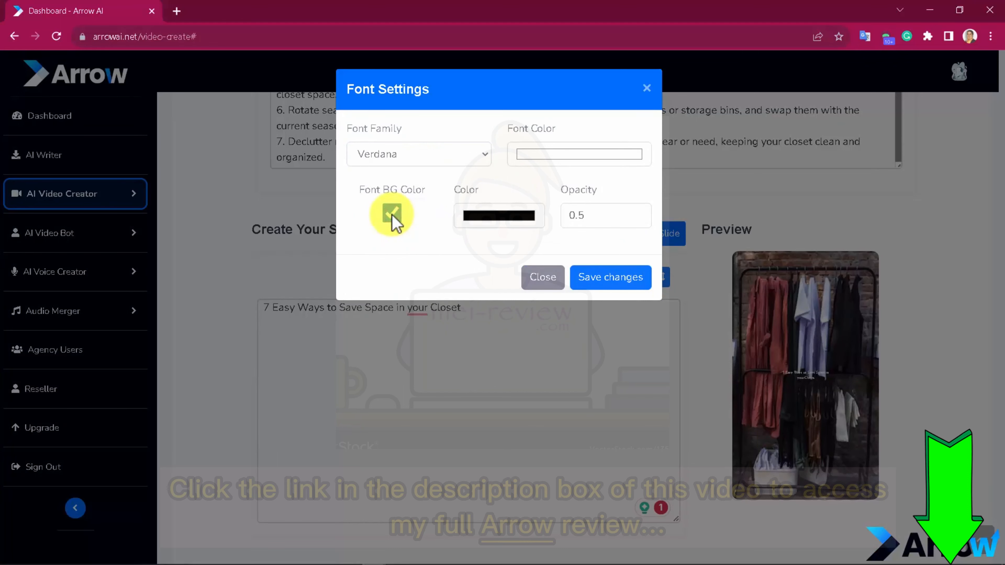
pyautogui.click(609, 277)
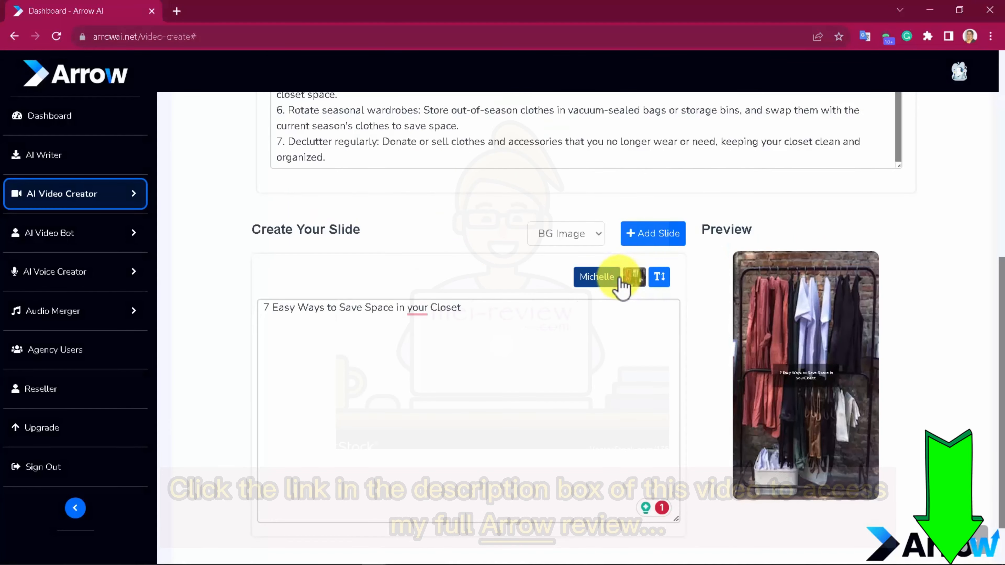
pyautogui.moveTo(737, 327)
pyautogui.write('Y')
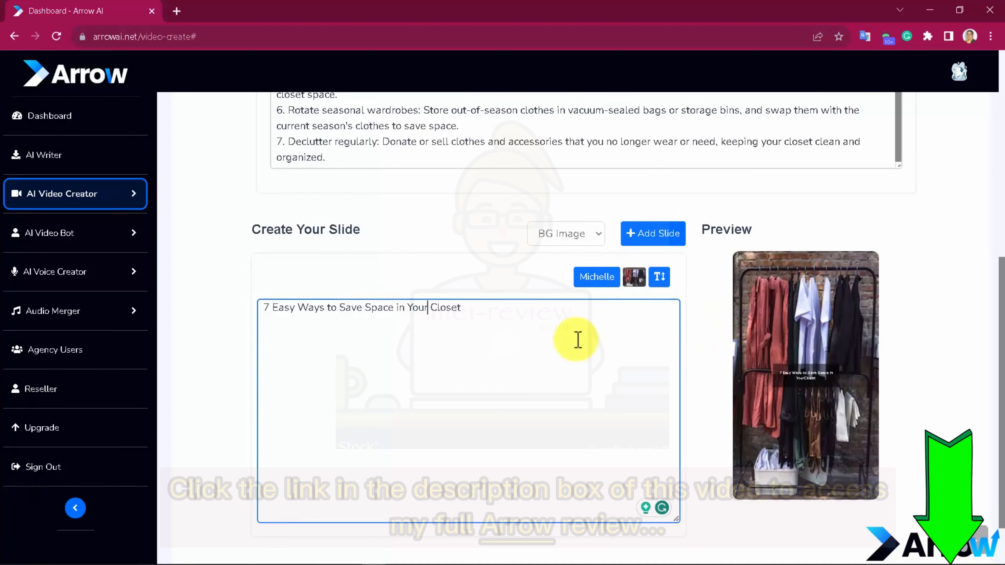
# Step: Enter the 'Way #1. Utilize hanging organizers' text and choose the Michelle voice for narration
pyautogui.click(652, 233)
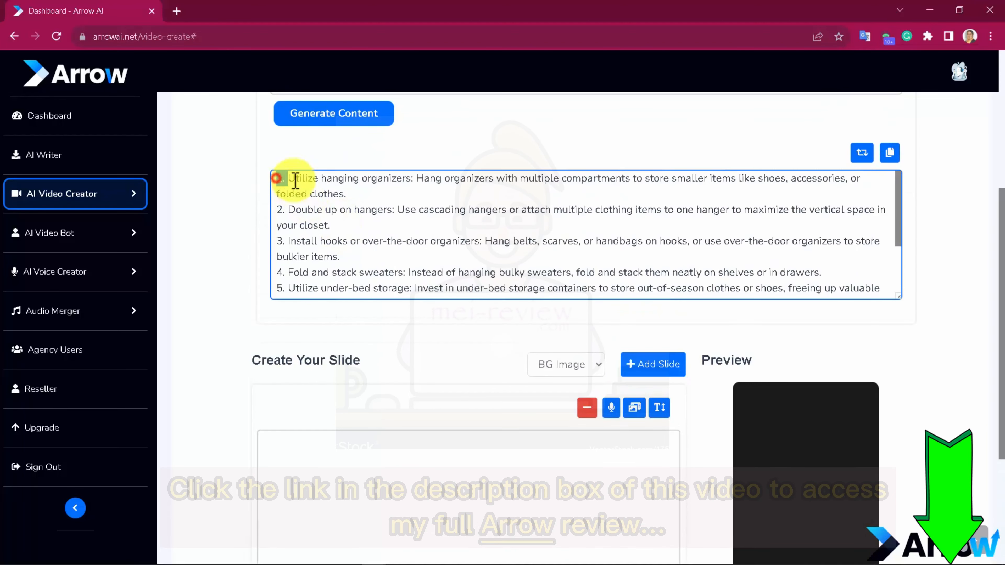
pyautogui.write('w')
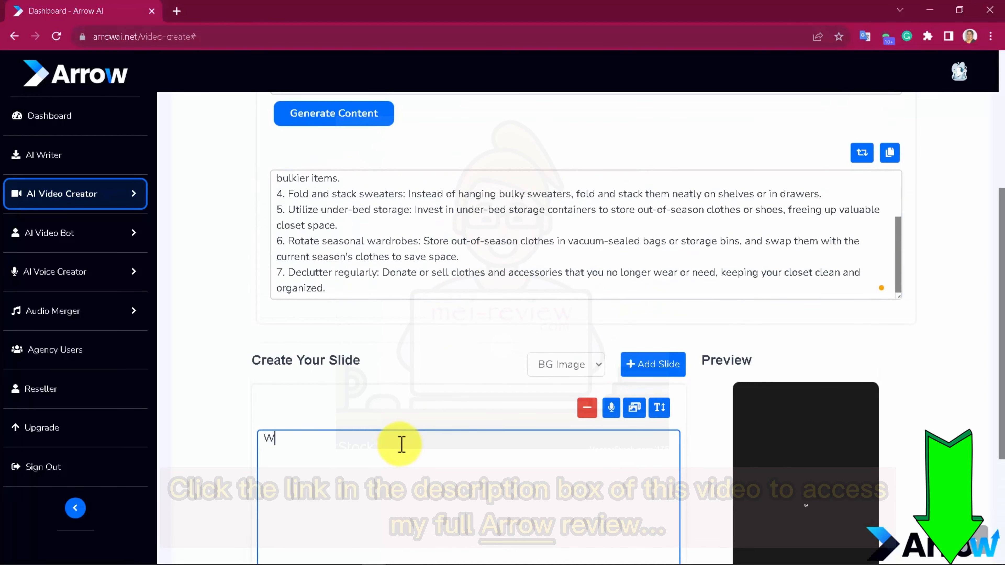
pyautogui.write('Way #1. Utilize hanging organizers: Hang organizers with multiple compartments to store smaller items like shoes, accessories, or folded clothes.')
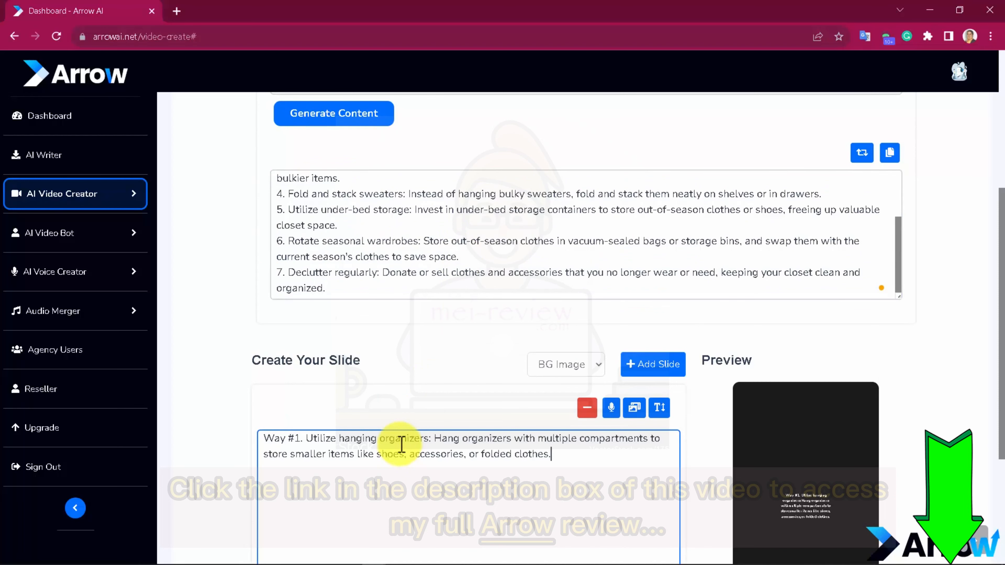
pyautogui.click(611, 408)
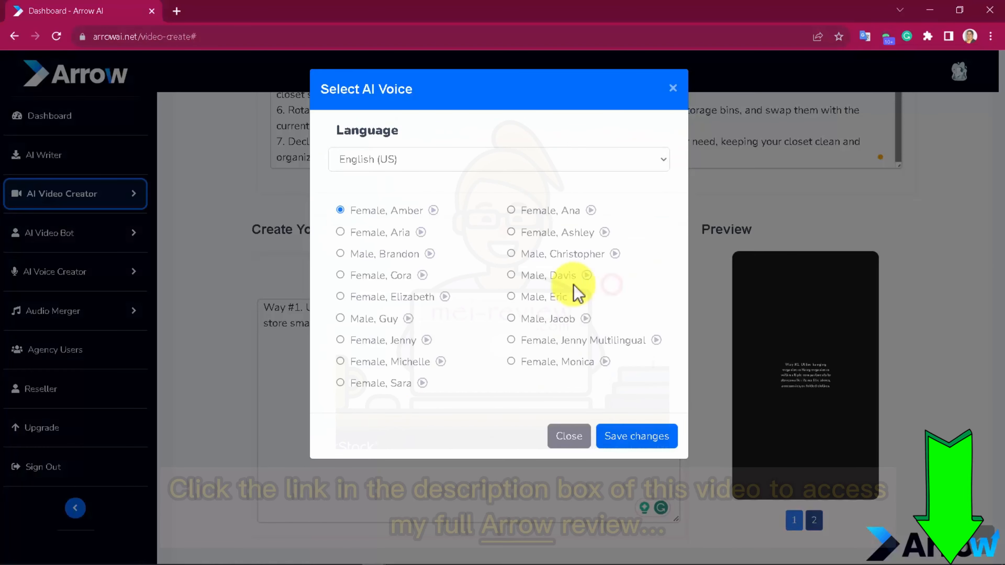
pyautogui.click(635, 436)
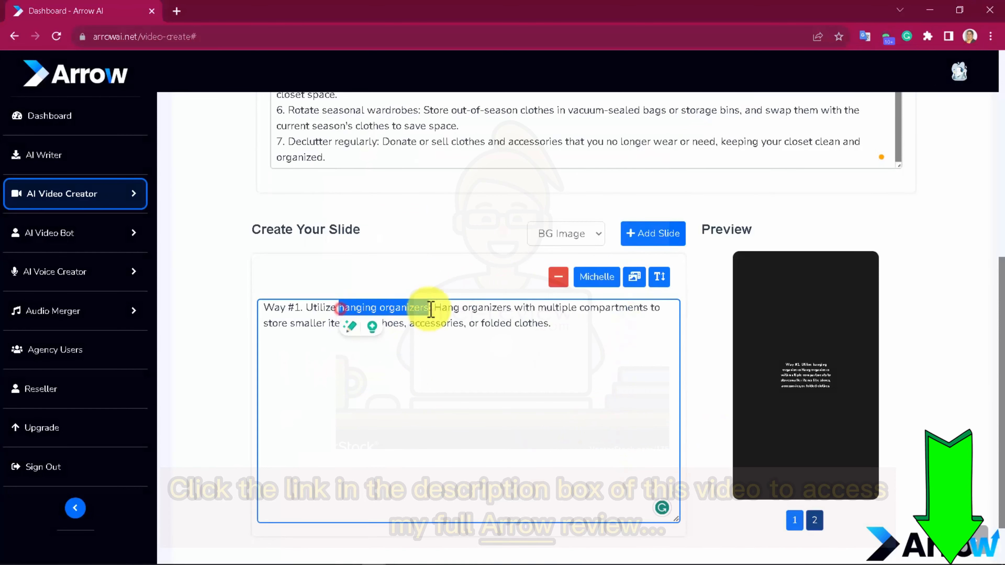
# Step: Use a hanging-organizer photo as the slide background and give the caption a background colour
pyautogui.click(634, 277)
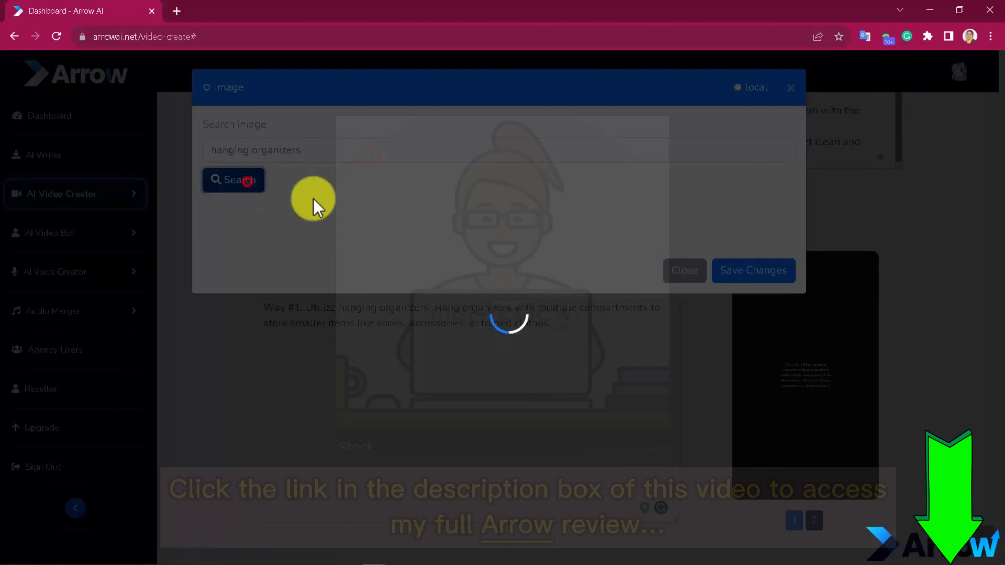
pyautogui.click(233, 180)
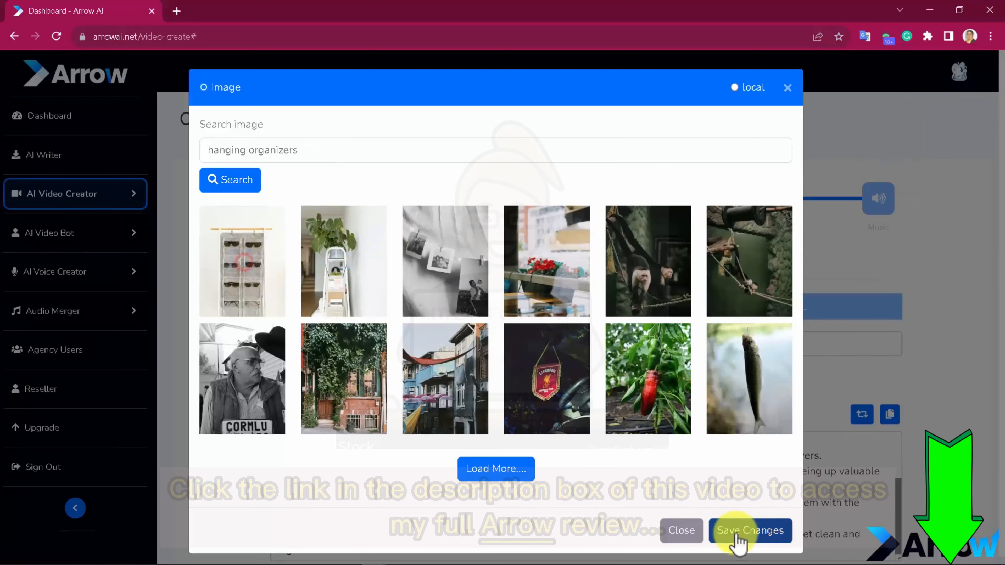
pyautogui.click(750, 531)
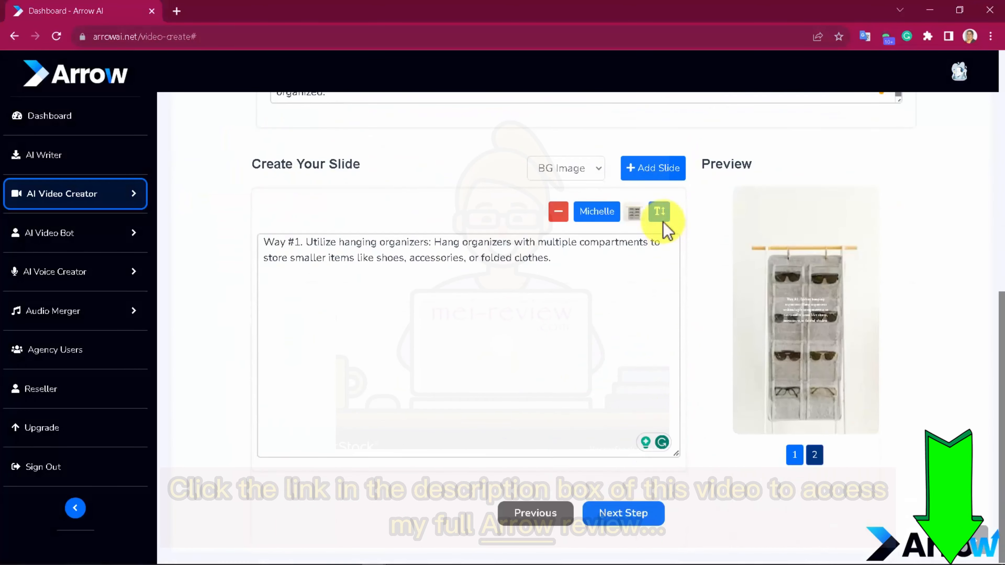
pyautogui.click(659, 211)
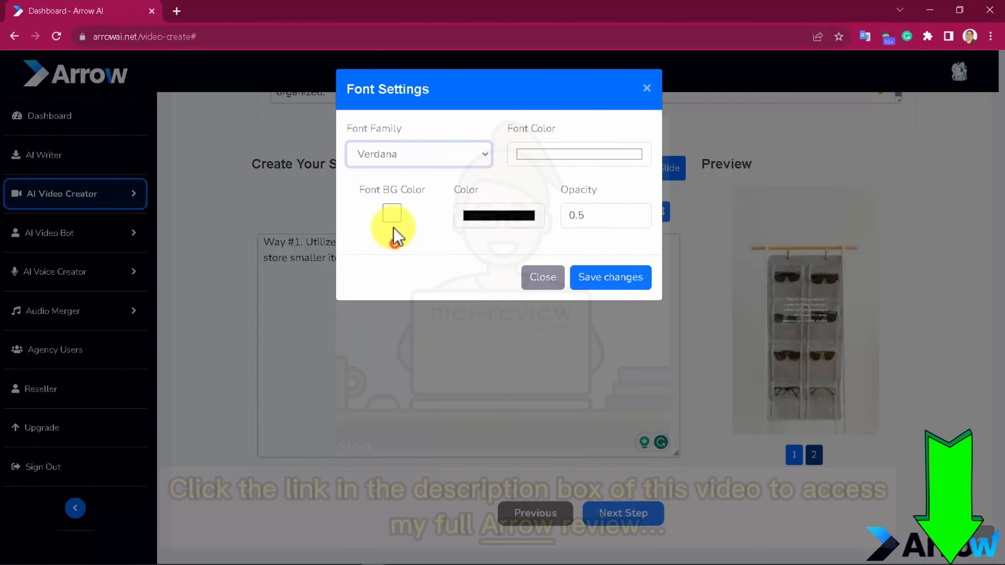
pyautogui.click(542, 277)
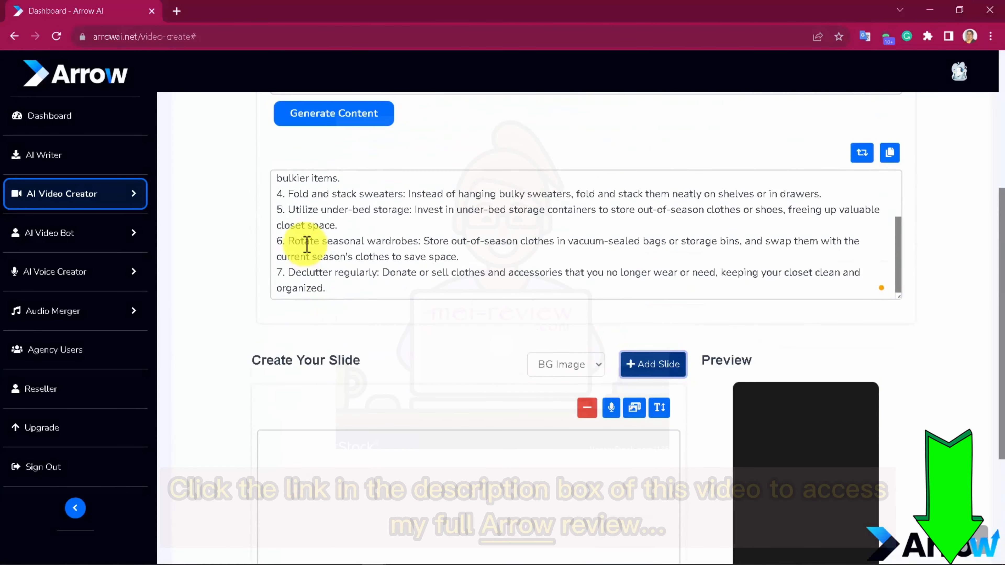
# Step: Fill the remaining tip slides with their Way text, Michelle narration and matching background photos
pyautogui.click(653, 365)
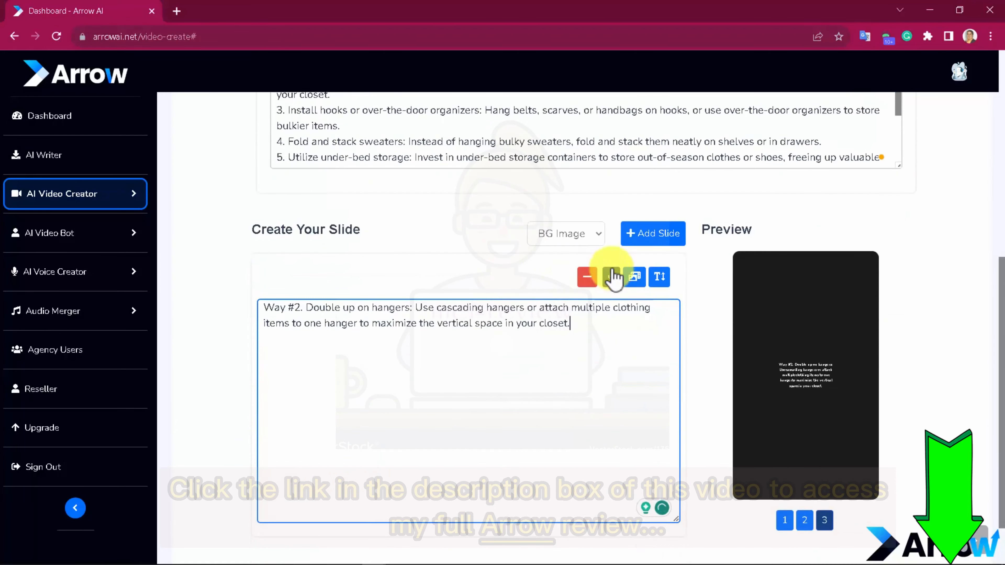
pyautogui.click(614, 276)
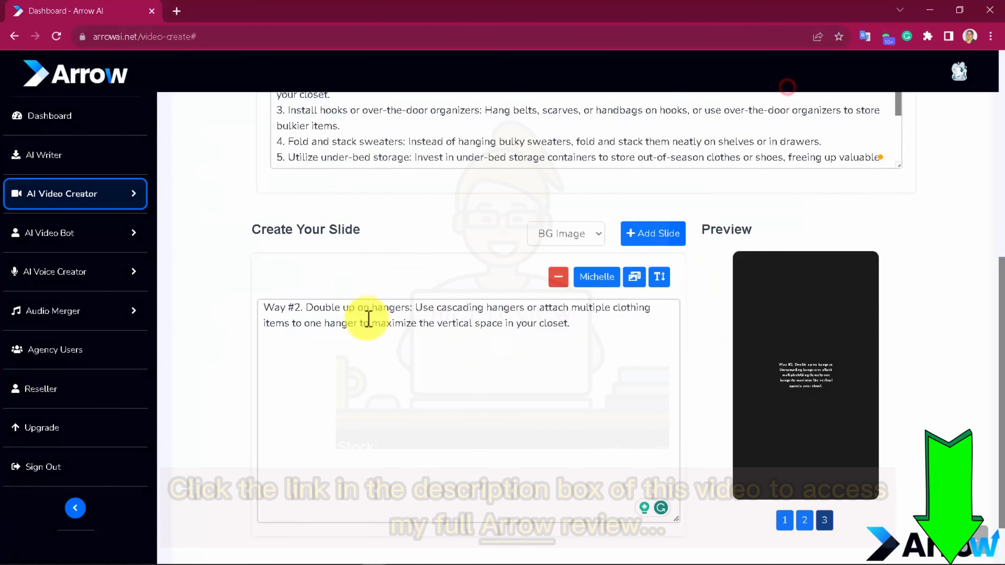
pyautogui.click(634, 277)
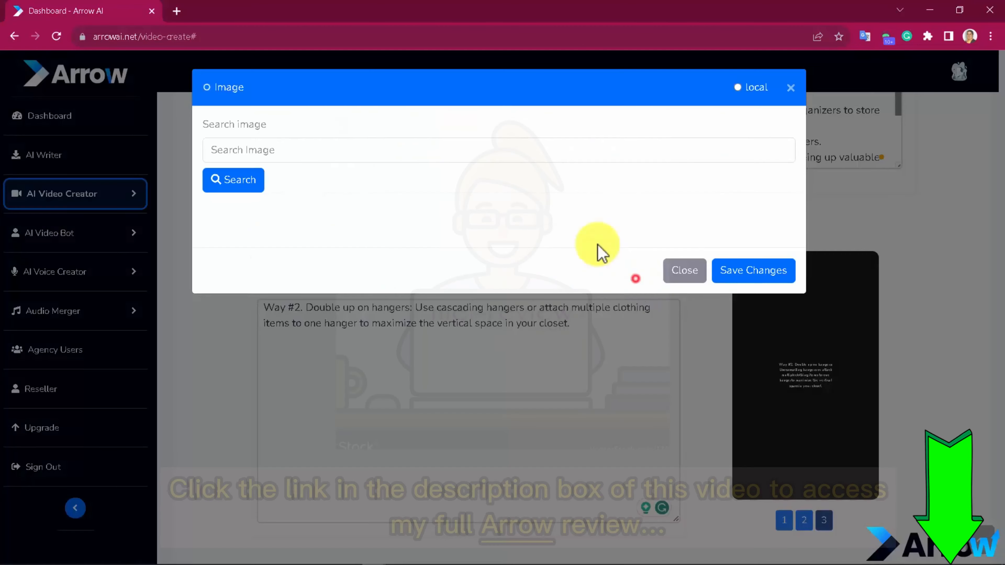
pyautogui.click(233, 180)
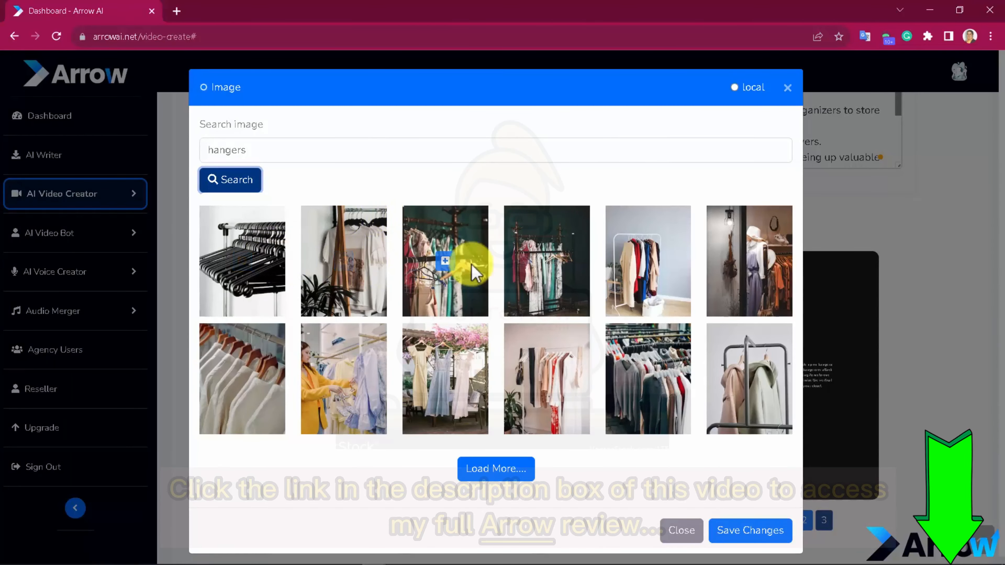
pyautogui.click(680, 530)
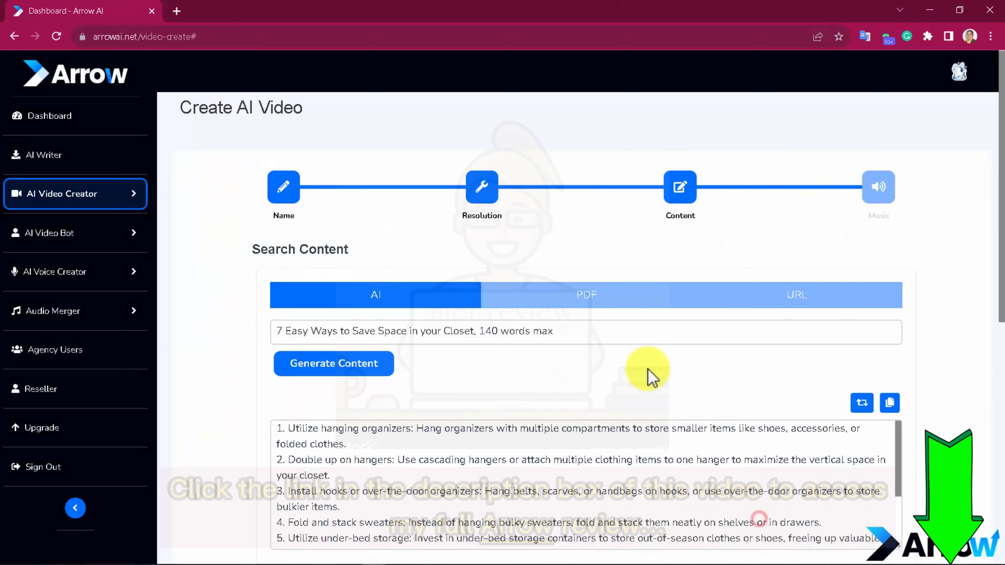
pyautogui.click(417, 154)
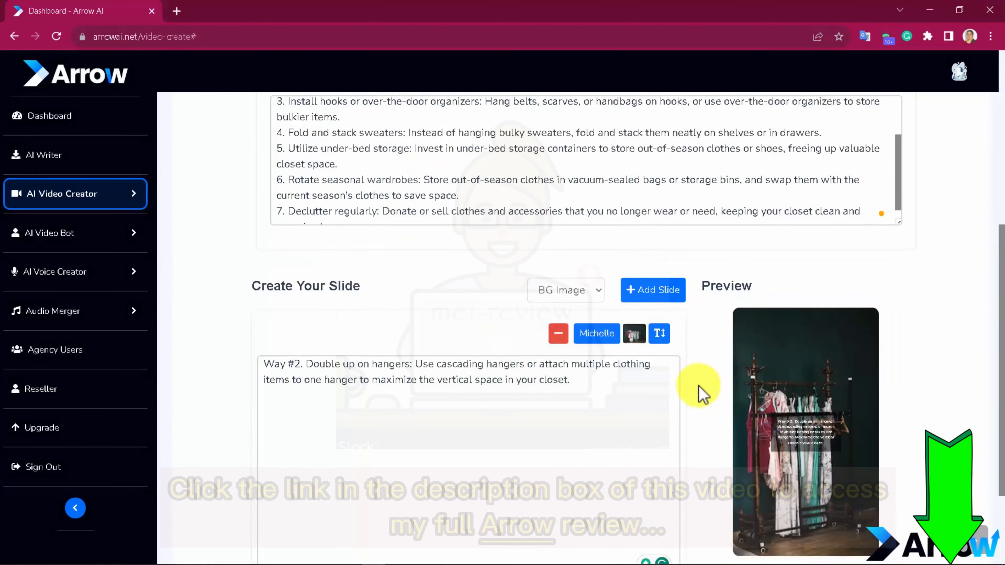
pyautogui.scroll(-3)
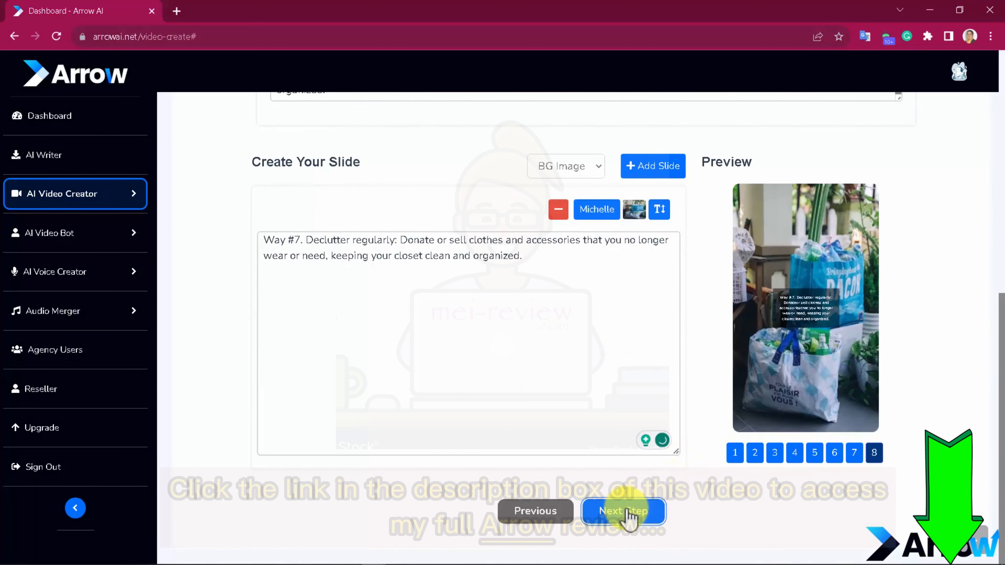
# Step: On the music step, set BG music volume to 0.10 and choose the track 'a small miracle'
pyautogui.click(623, 511)
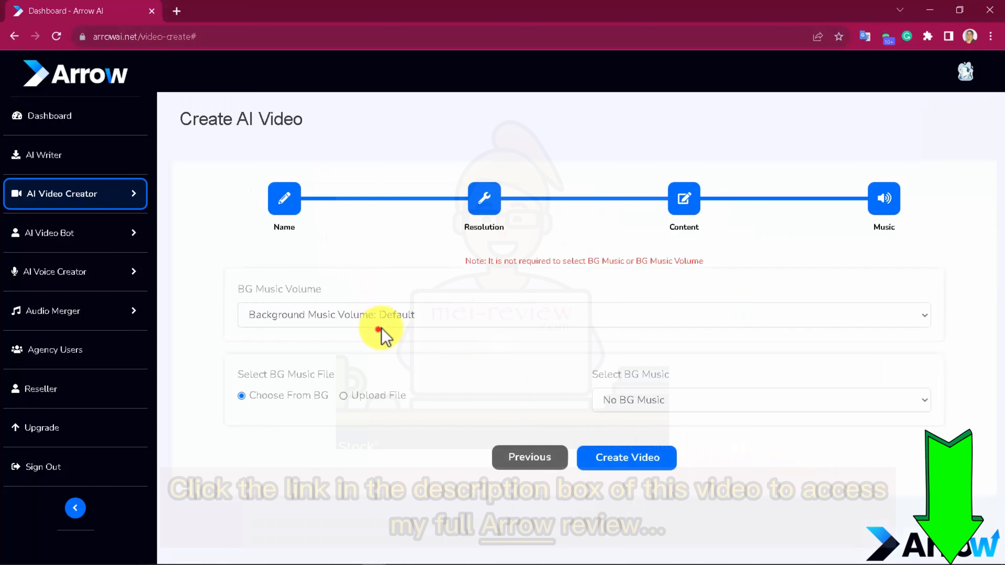
pyautogui.click(581, 315)
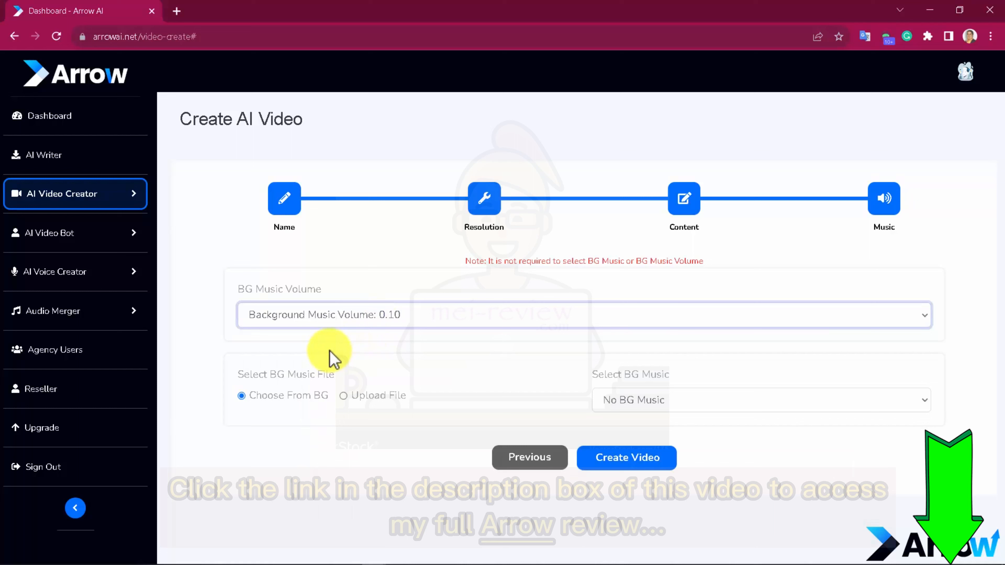
pyautogui.moveTo(297, 404)
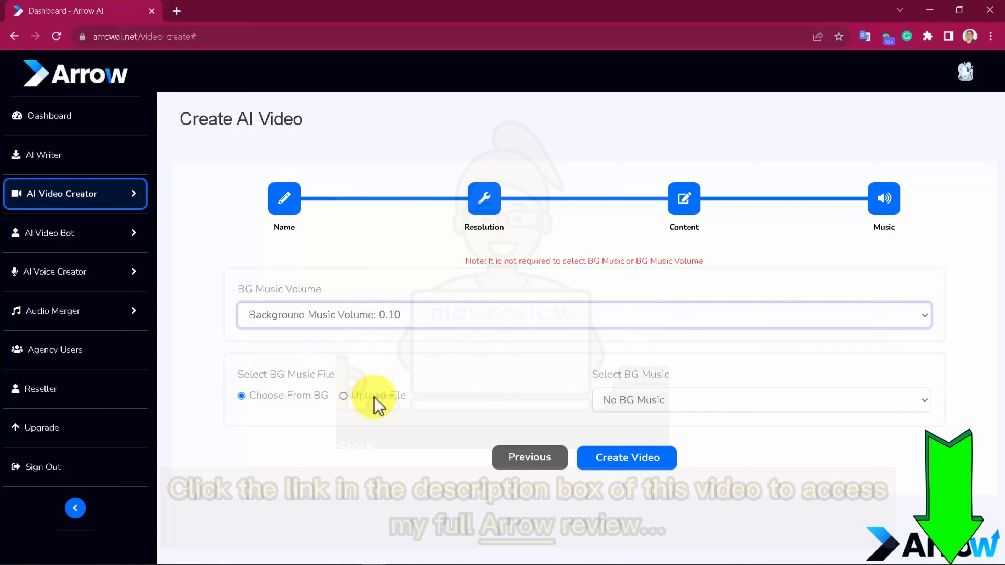
pyautogui.moveTo(657, 400)
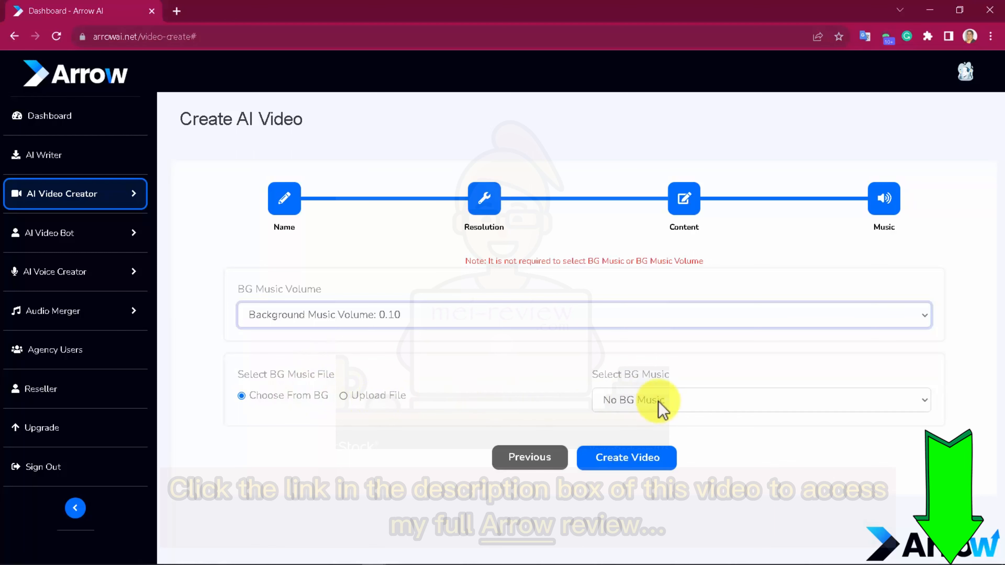
pyautogui.click(760, 400)
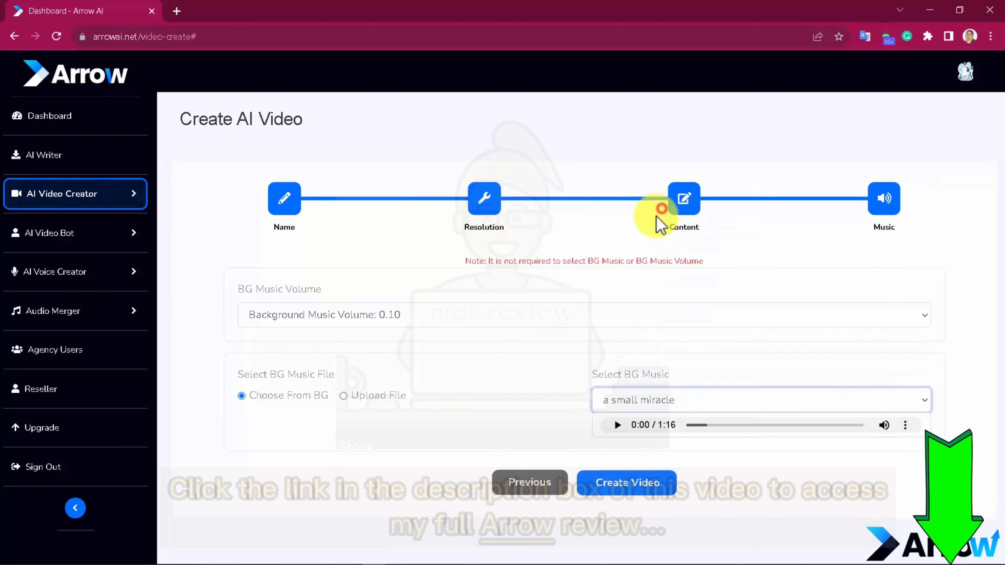
pyautogui.moveTo(503, 373)
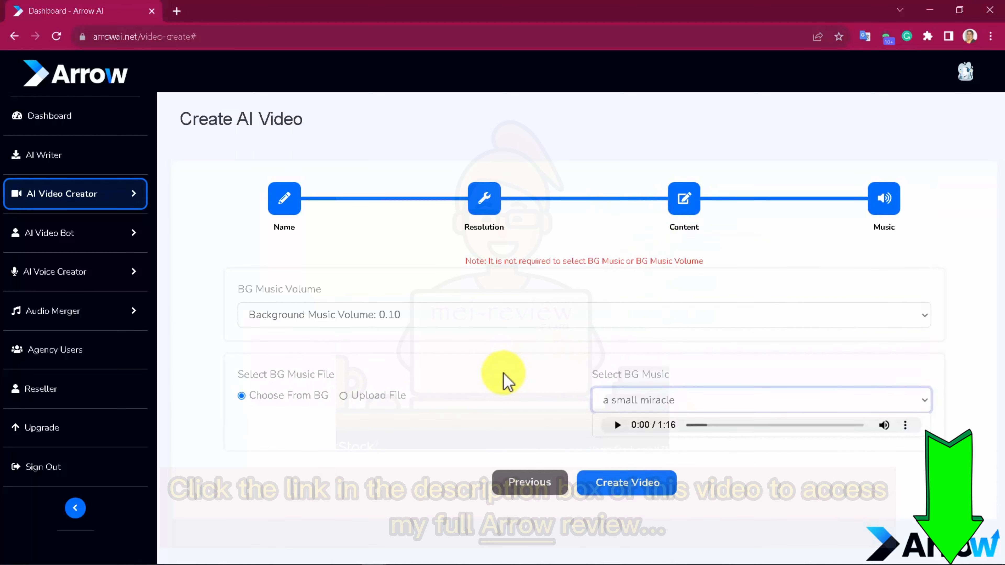
# Step: Preview and pause the background music, then request video generation
pyautogui.click(617, 424)
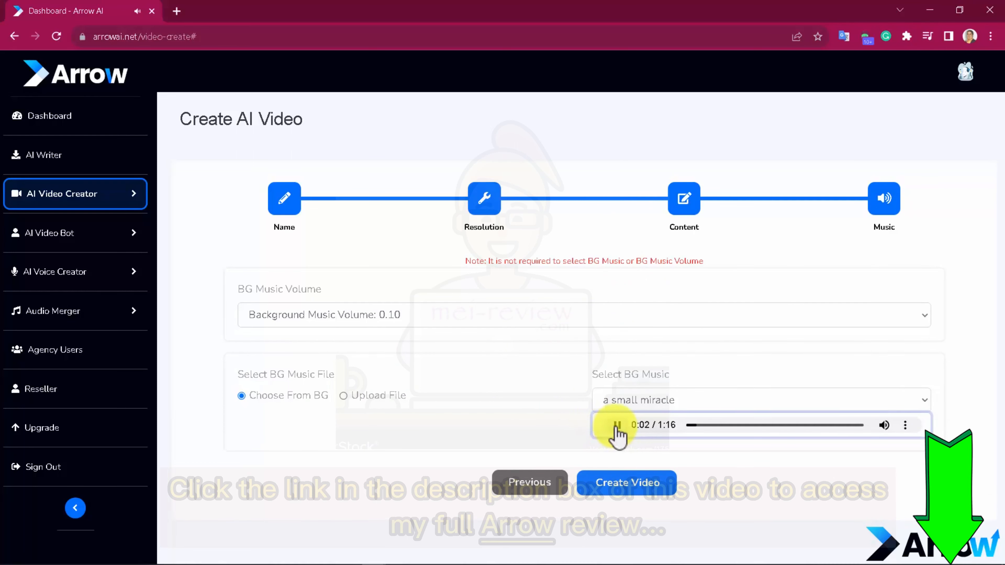
pyautogui.click(617, 425)
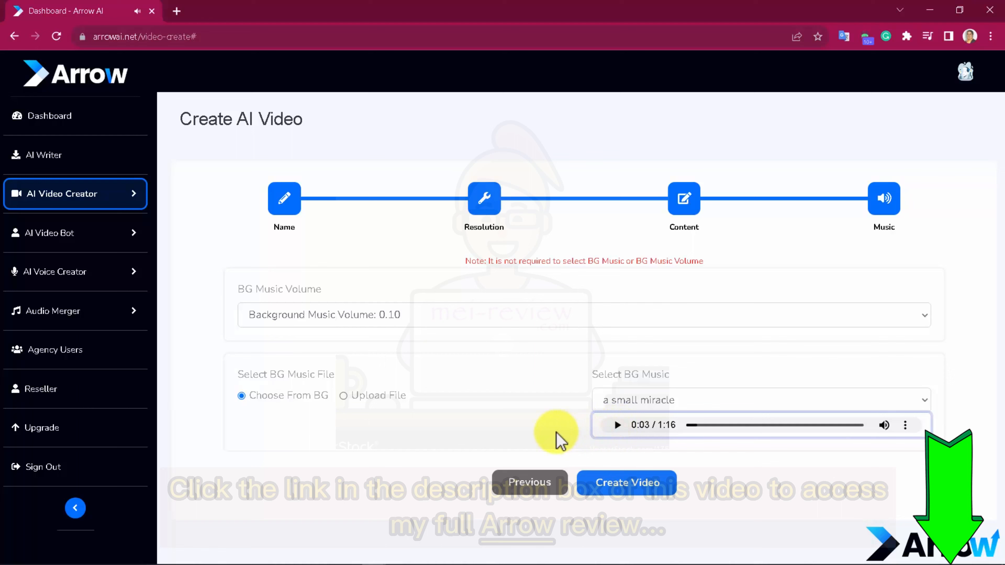
pyautogui.click(627, 482)
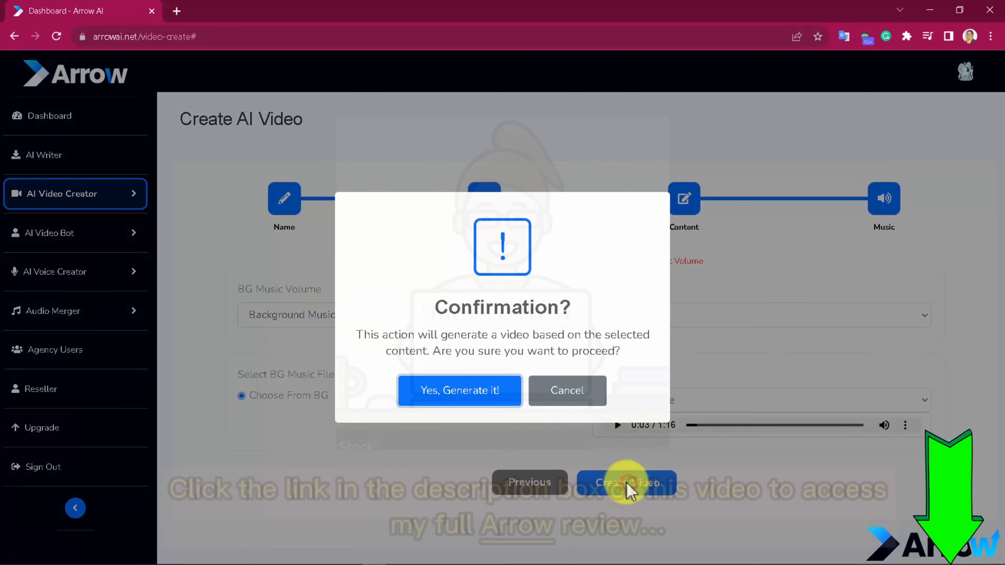
# Step: Confirm generation so Life_Hacks_Video_1 appears as Processing in My Videos
pyautogui.click(459, 391)
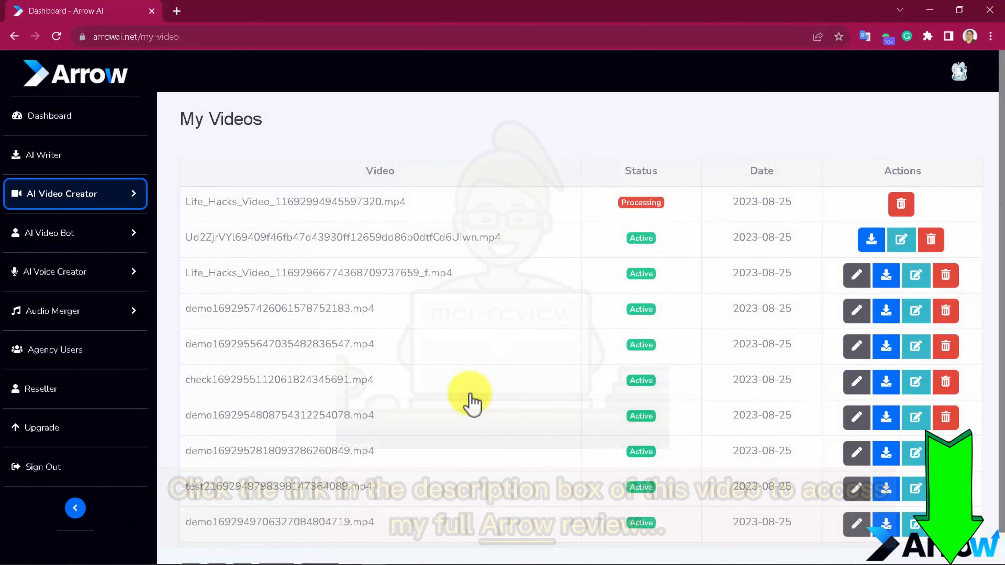
pyautogui.moveTo(720, 329)
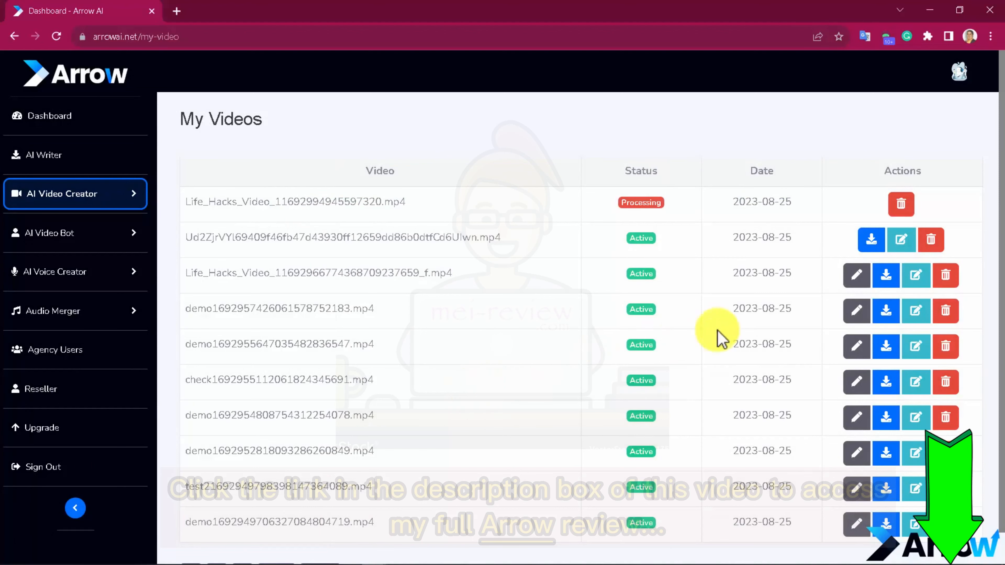
# Step: Review an existing video's slides in the editor and return to the My Videos list
pyautogui.click(901, 240)
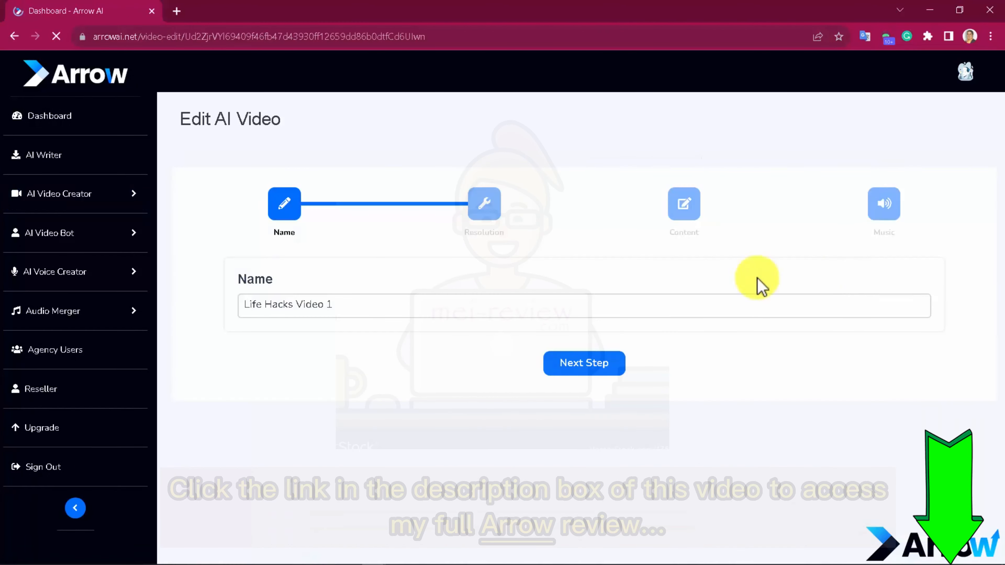
pyautogui.click(583, 363)
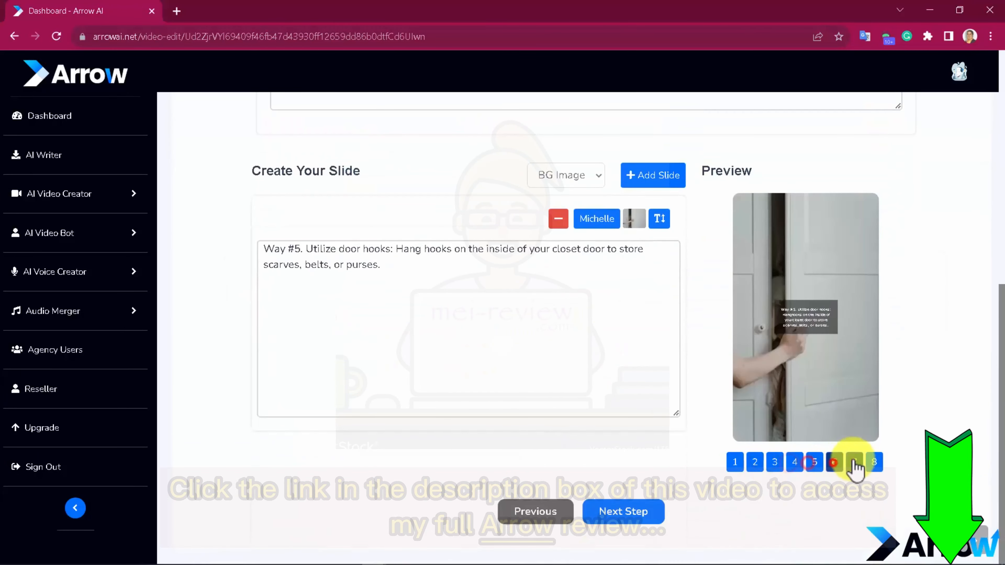
pyautogui.click(622, 512)
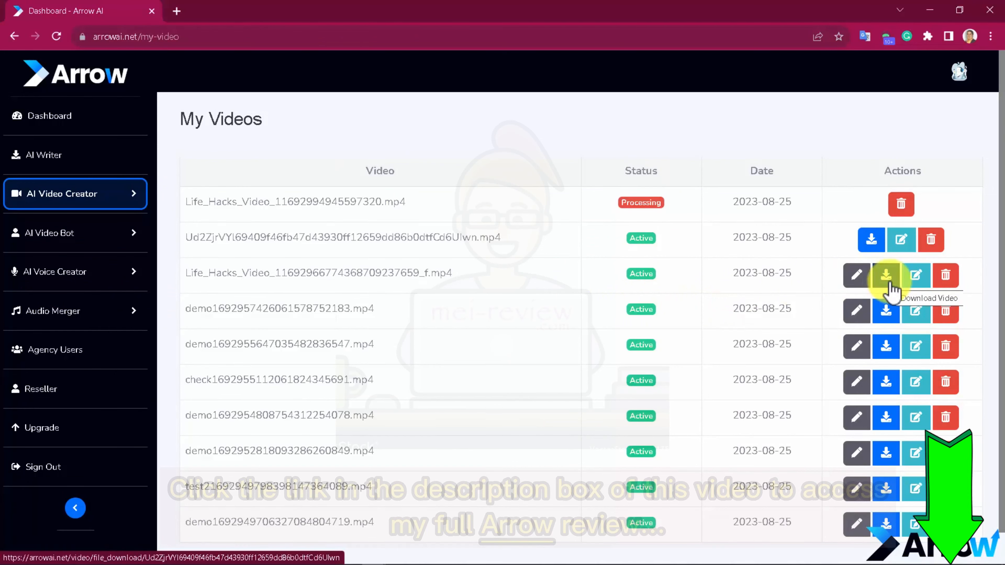
# Step: Download the finished Life_Hacks_Video and open the downloaded file from Chrome's downloads
pyautogui.click(886, 275)
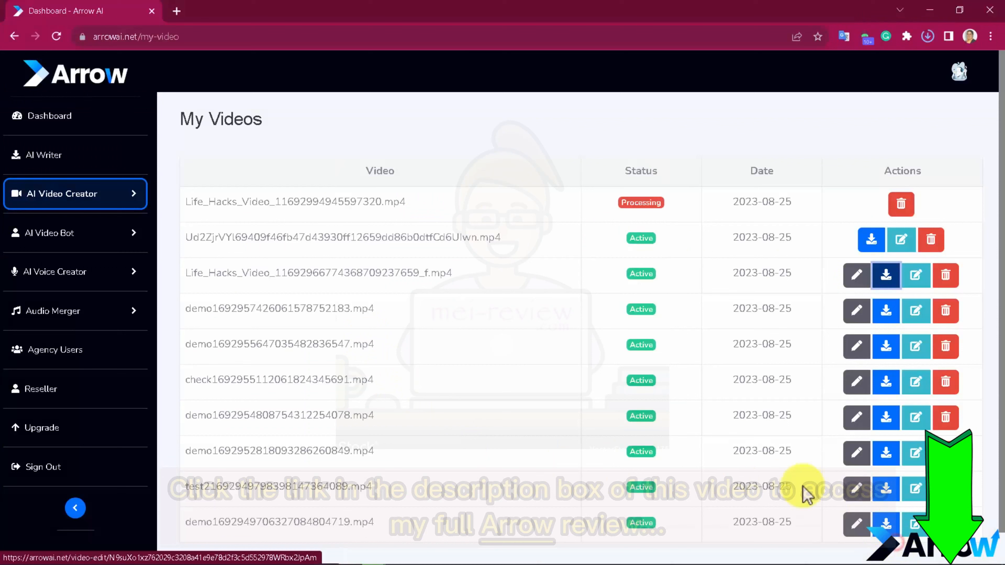
pyautogui.click(927, 36)
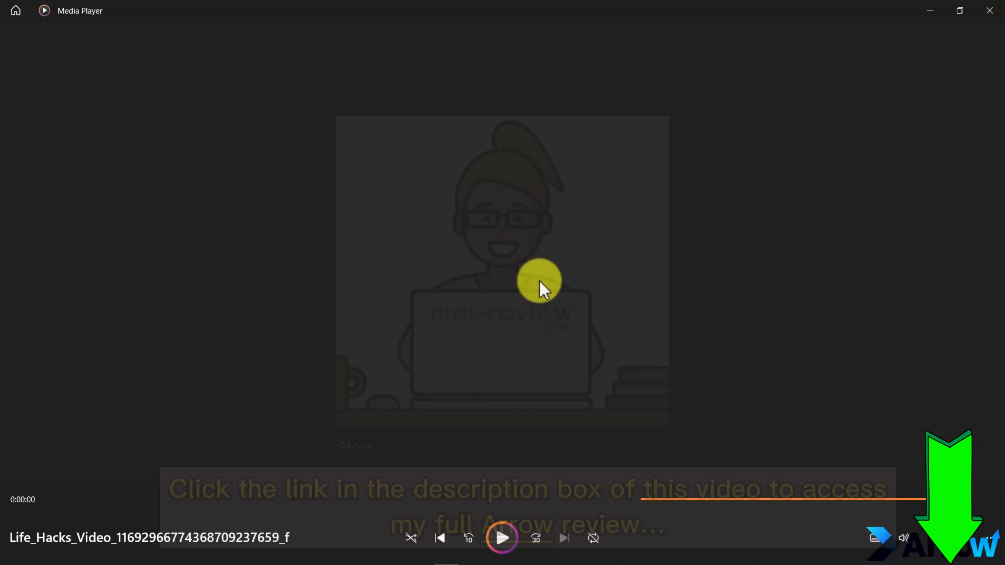
# Step: Play the downloaded '7 Easy Ways to Save Space in Your Closet' video in Media Player
pyautogui.click(502, 538)
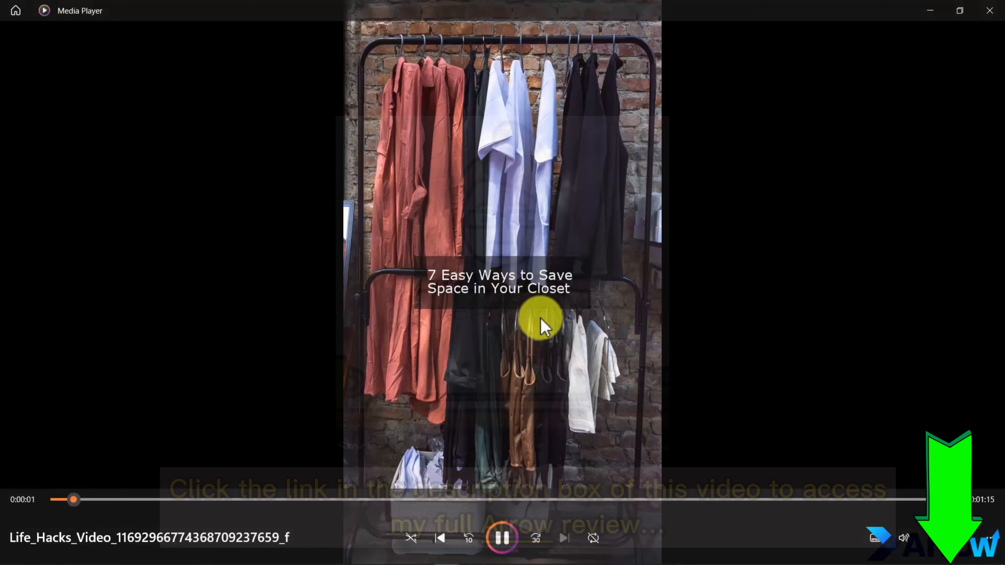
pyautogui.moveTo(683, 356)
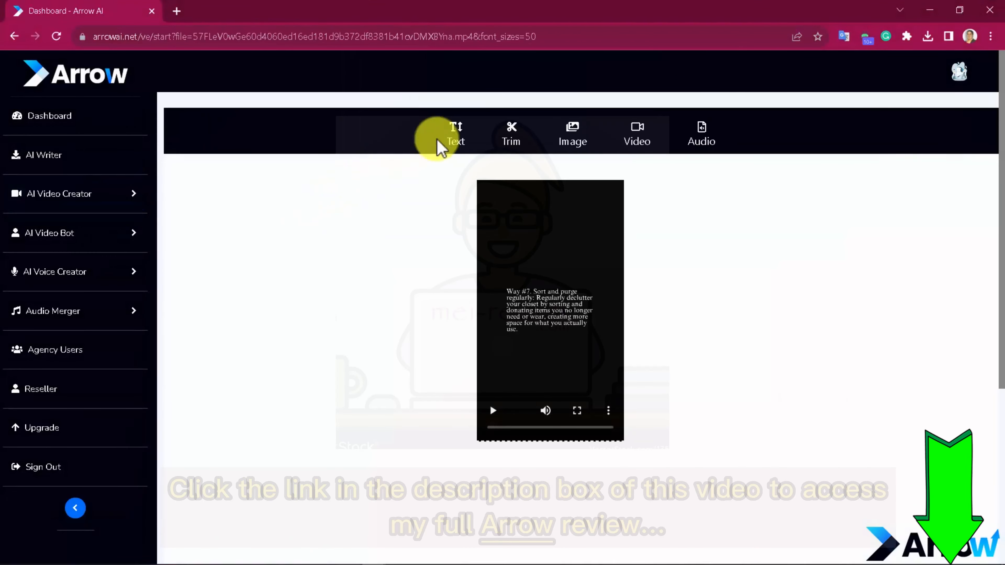
# Step: Browse the editor's Text, Trim, Image, Video and Audio settings, then move to the AI Writer page
pyautogui.click(455, 133)
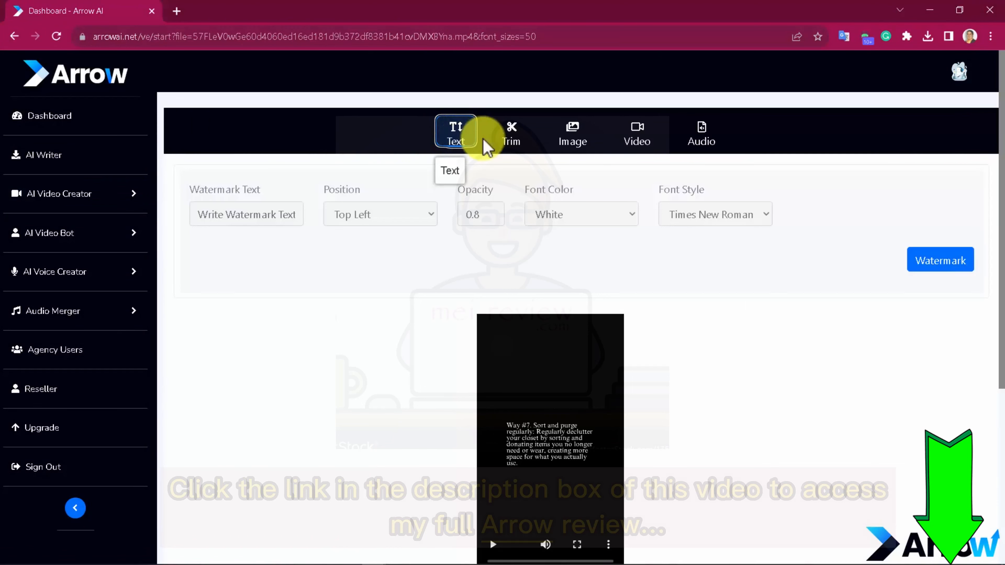
pyautogui.click(511, 133)
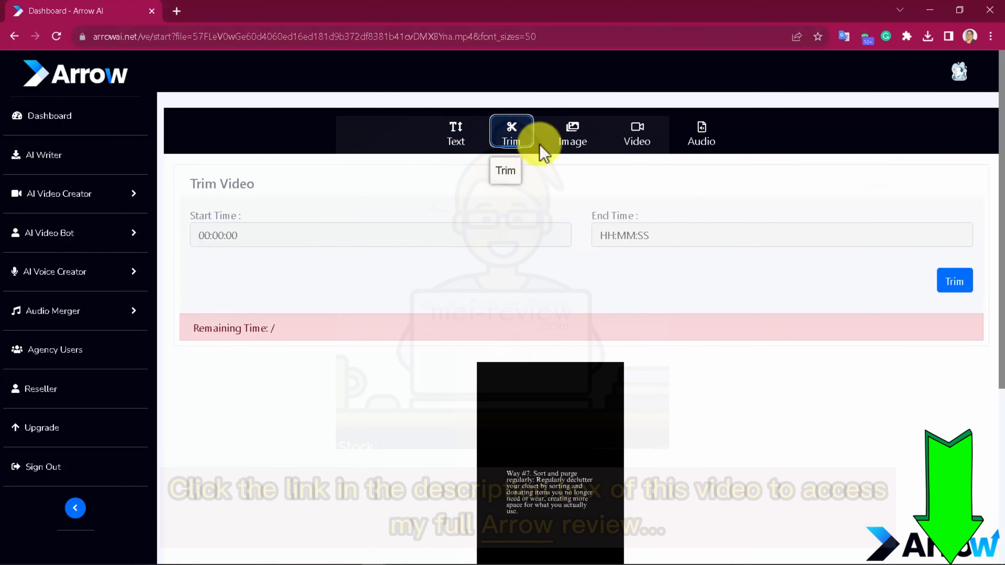
pyautogui.click(571, 132)
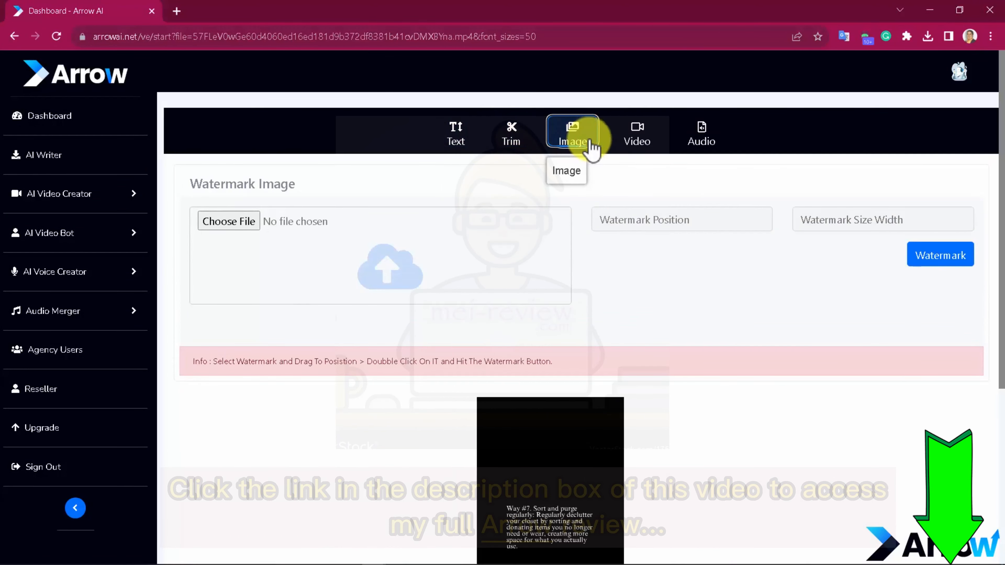
pyautogui.click(631, 132)
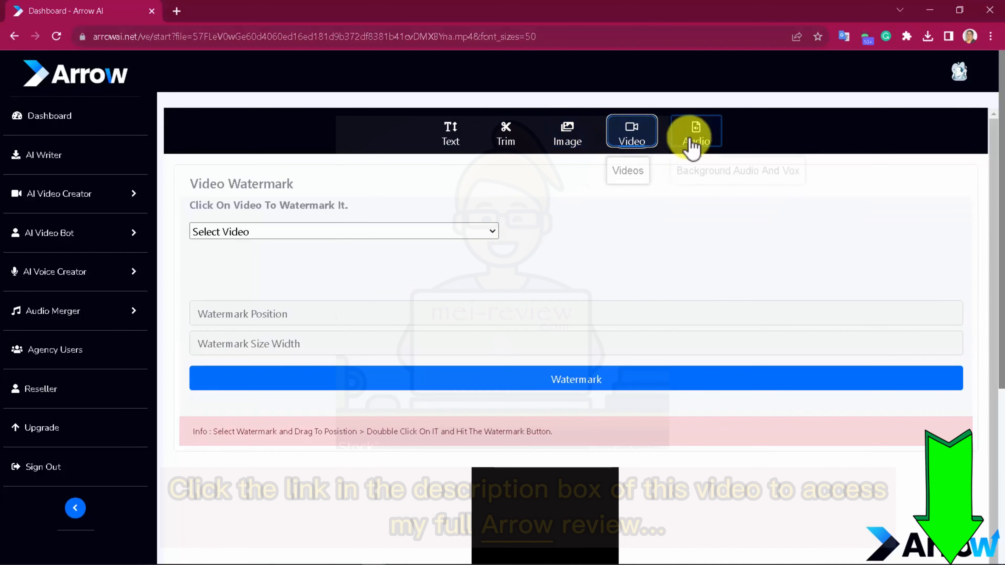
pyautogui.click(695, 131)
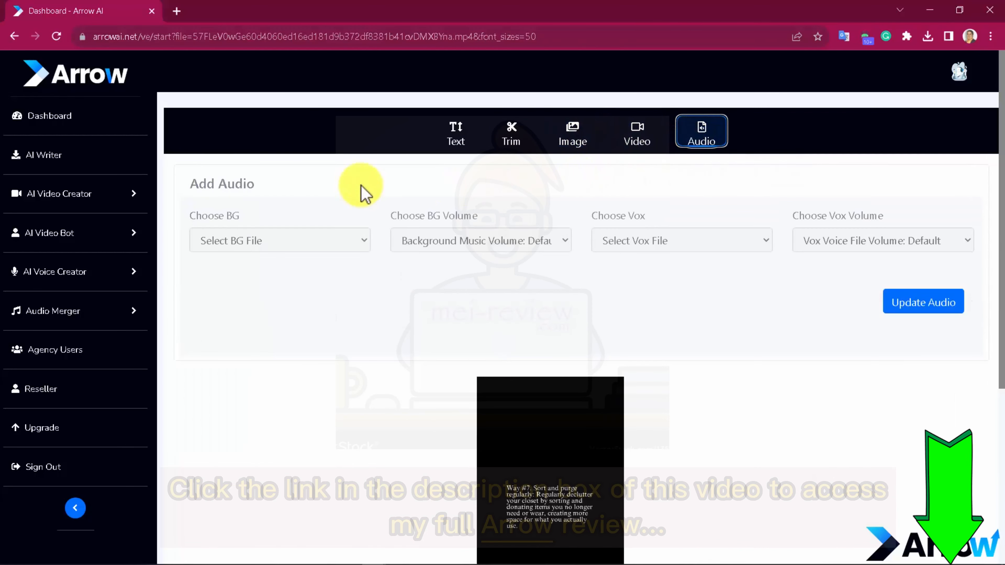
pyautogui.click(62, 193)
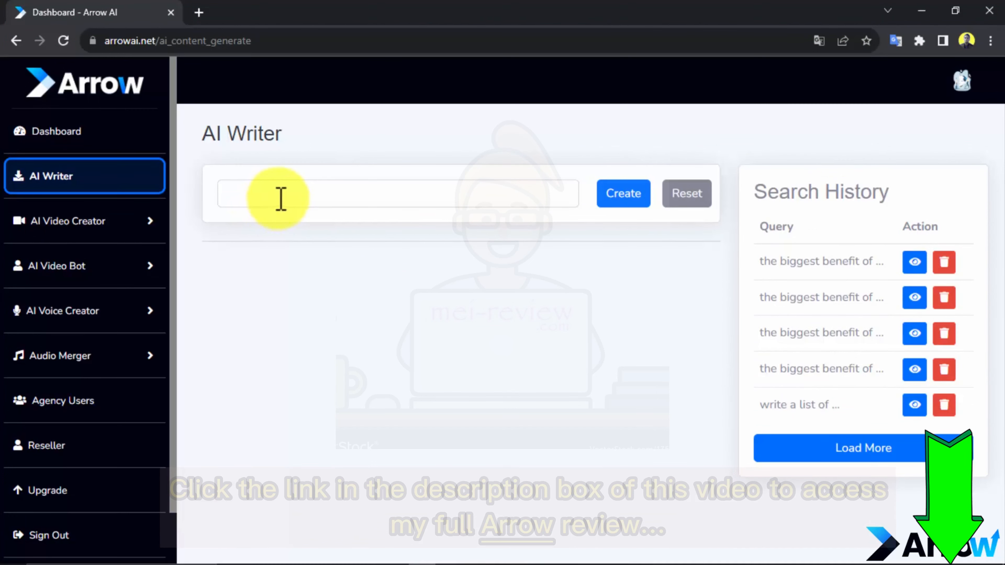
# Step: Generate AI Writer content for 'the biggest benefit of having an AI Writer app' and review the result
pyautogui.write('the biggest benefit of having an AI Writer app')
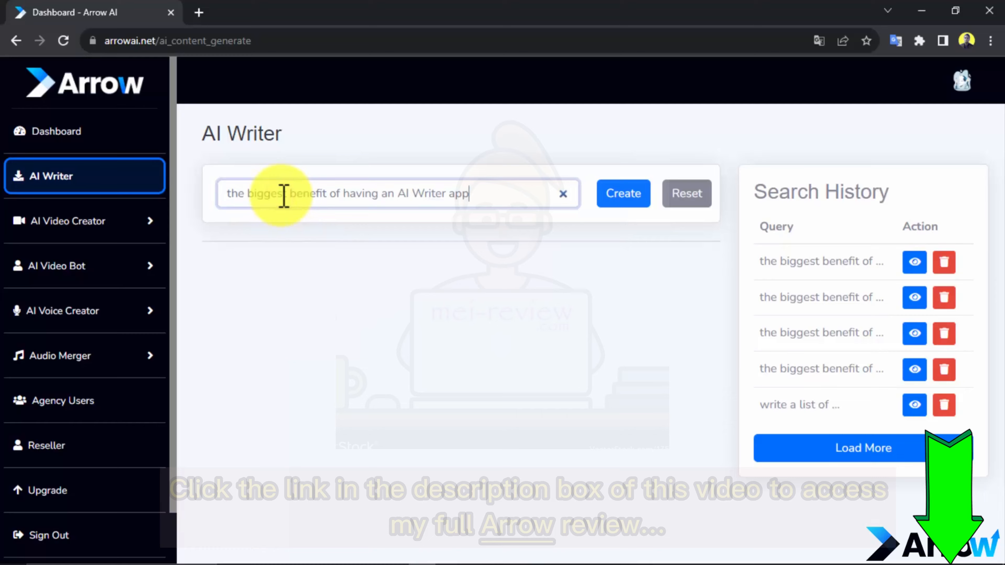
pyautogui.click(621, 194)
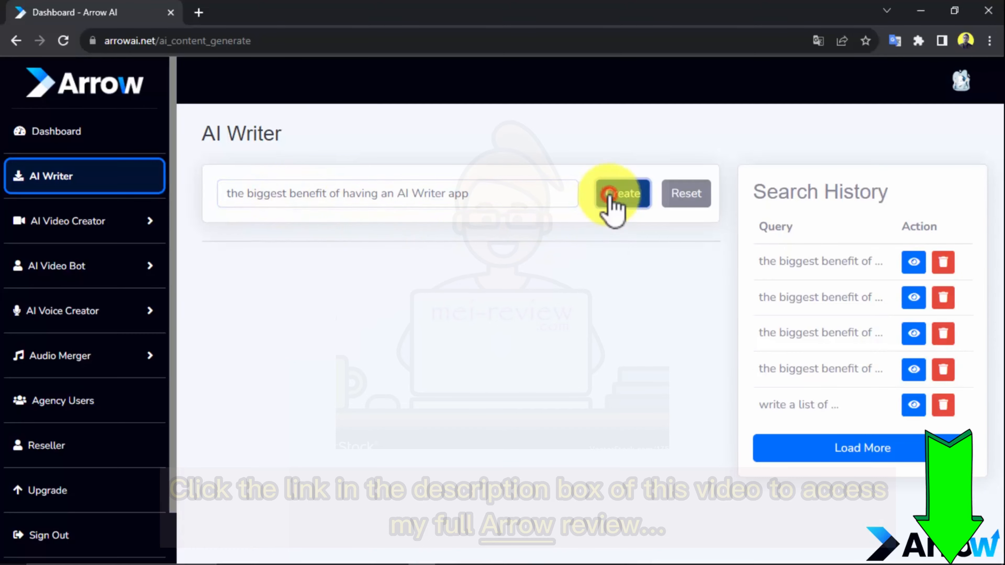
pyautogui.click(619, 193)
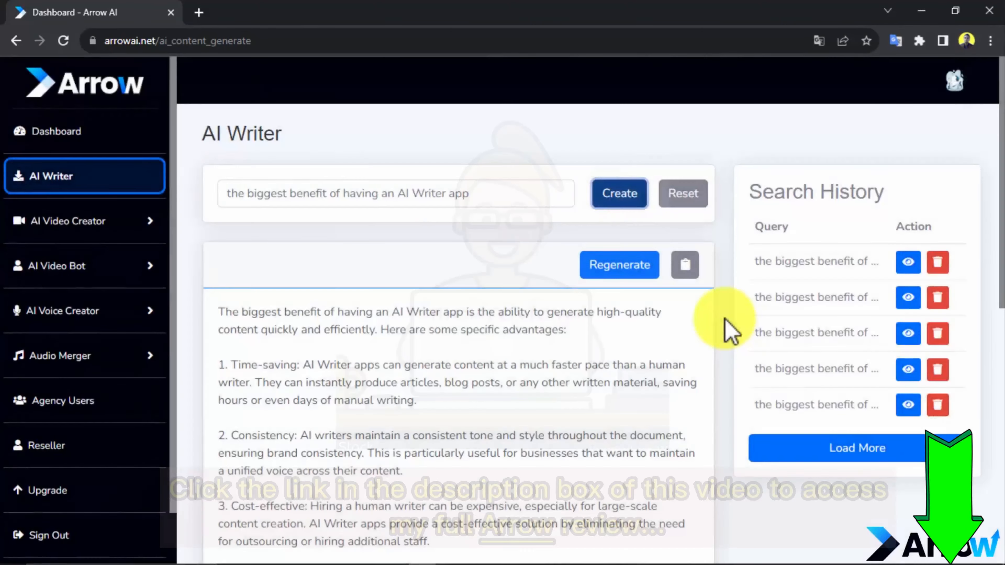
pyautogui.scroll(-3)
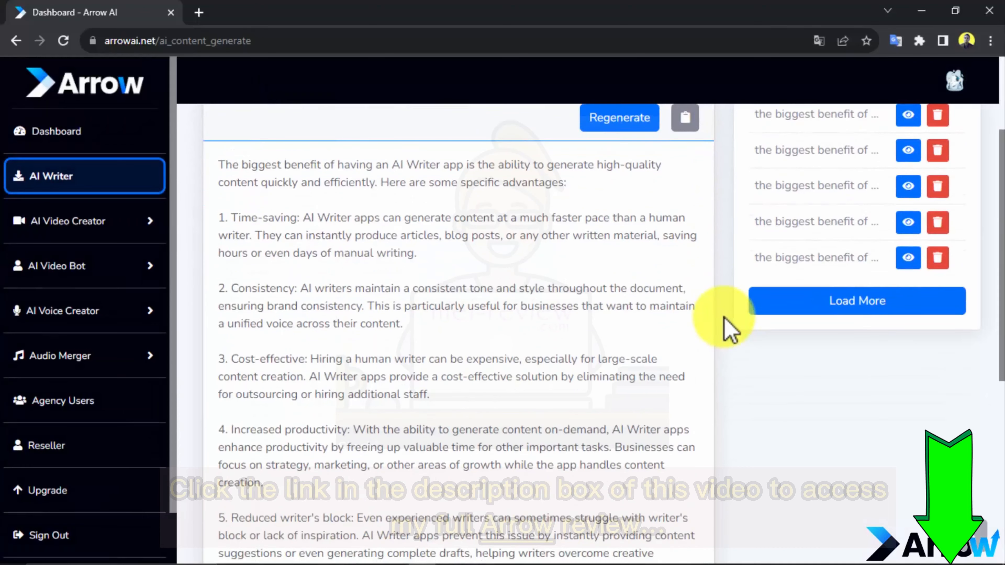
pyautogui.scroll(-3)
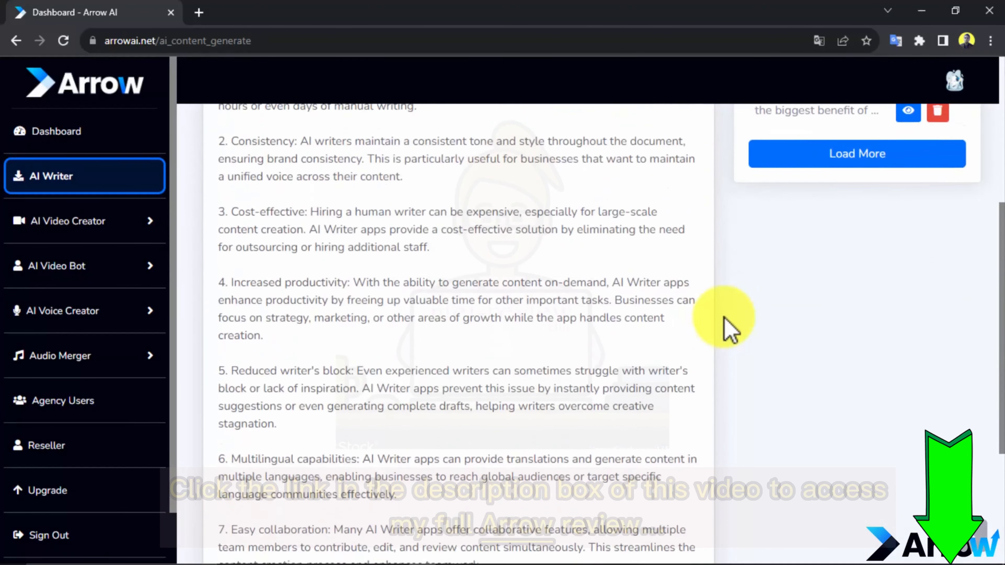
pyautogui.scroll(-3)
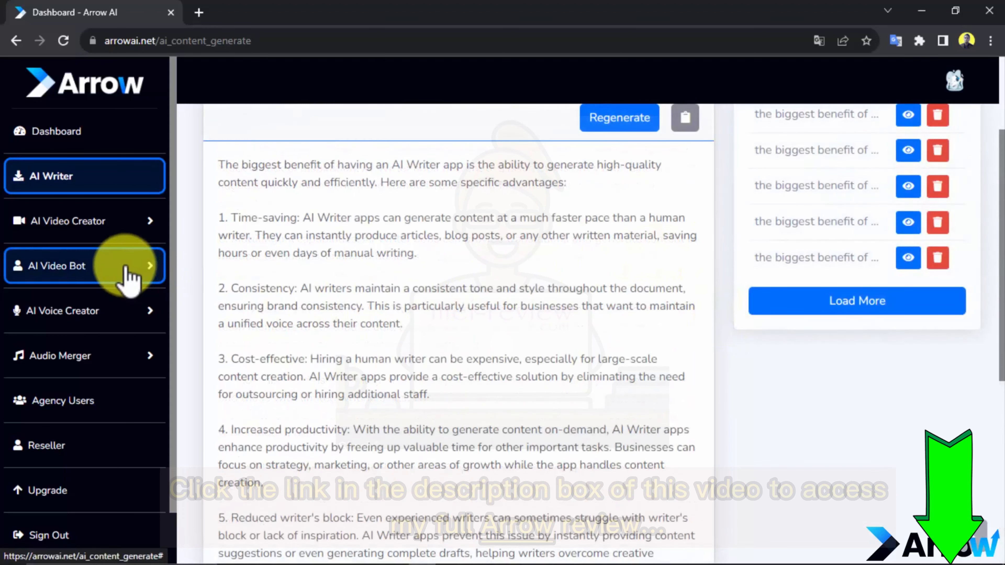
# Step: Switch to the AI Video Bot page
pyautogui.click(57, 265)
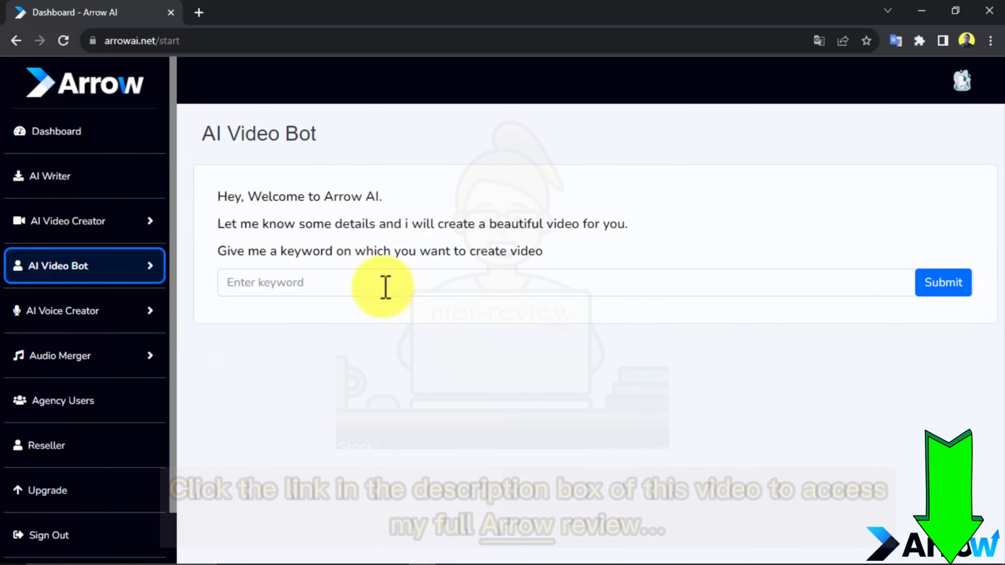
# Step: Submit the keyword 'important tips to consider when picking the right digital marketing agency' as a portrait video
pyautogui.write('important tips to consider when picking the right digital marketing agency')
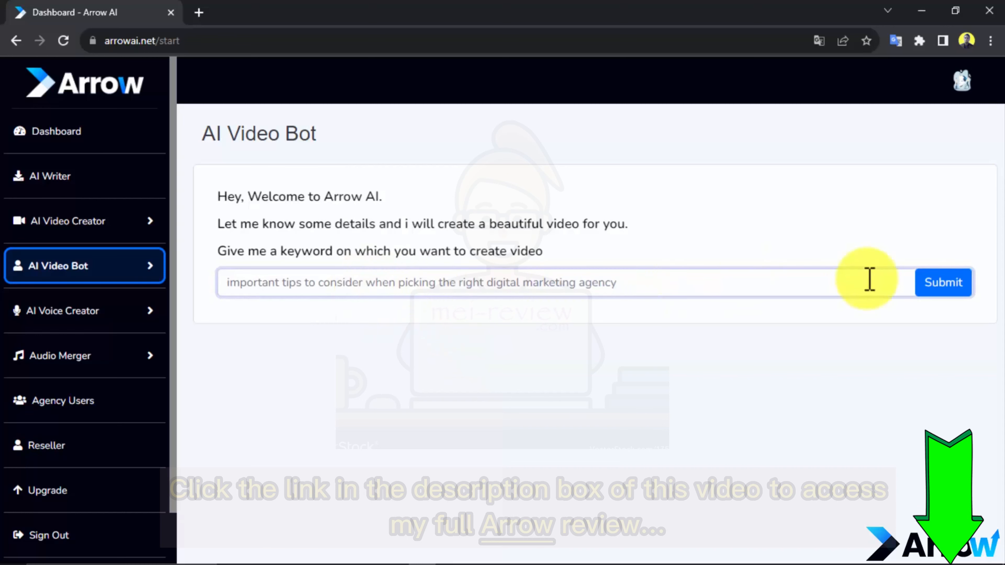
pyautogui.click(943, 283)
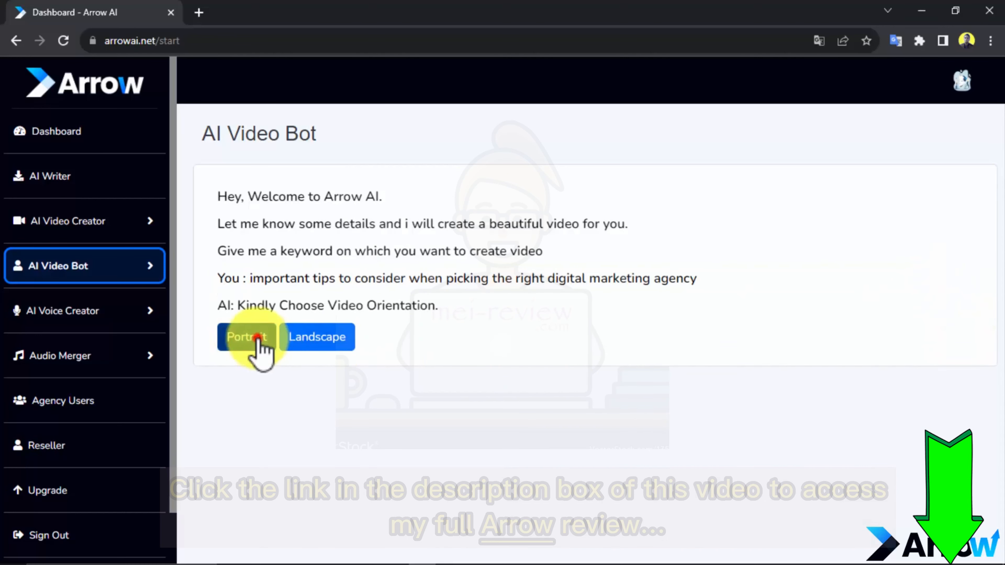
pyautogui.click(245, 336)
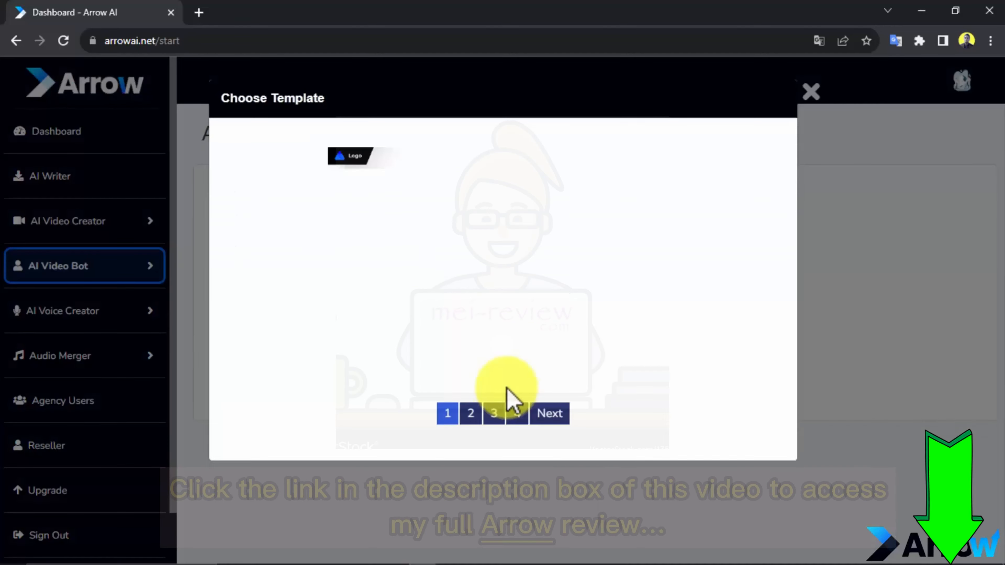
pyautogui.click(549, 413)
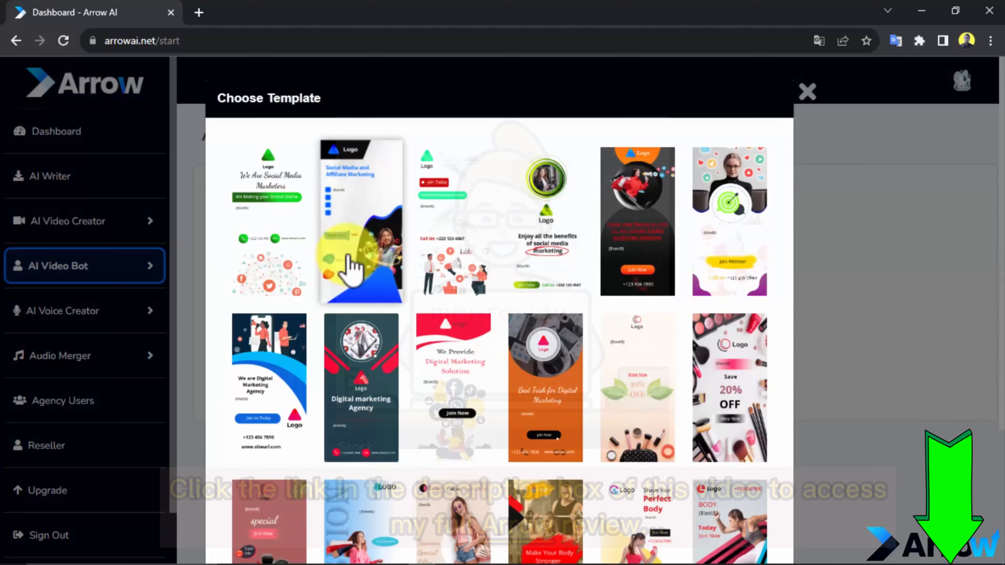
# Step: Pick a template, advance to the next frame and return the draft to the Short Videos list
pyautogui.click(360, 221)
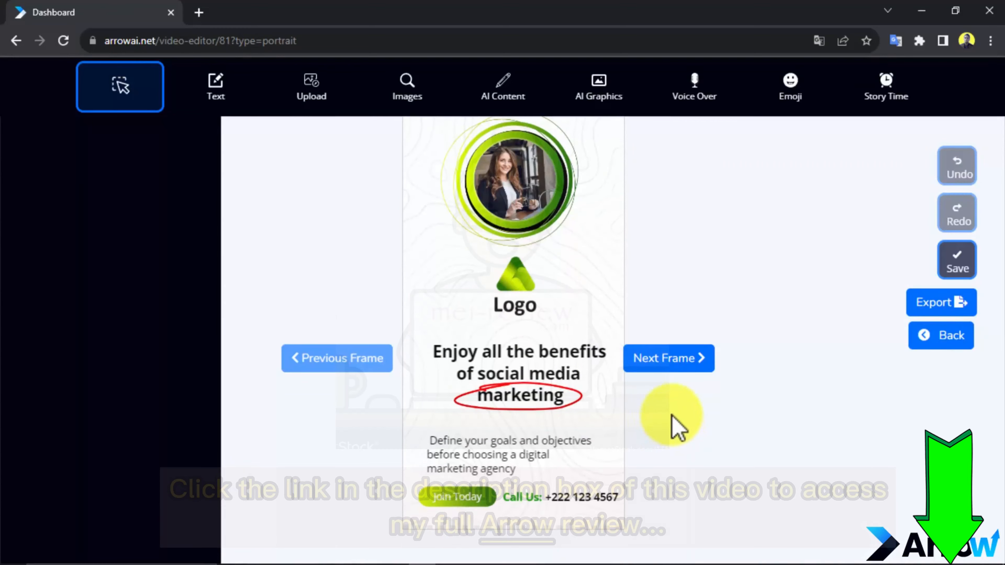
pyautogui.click(669, 359)
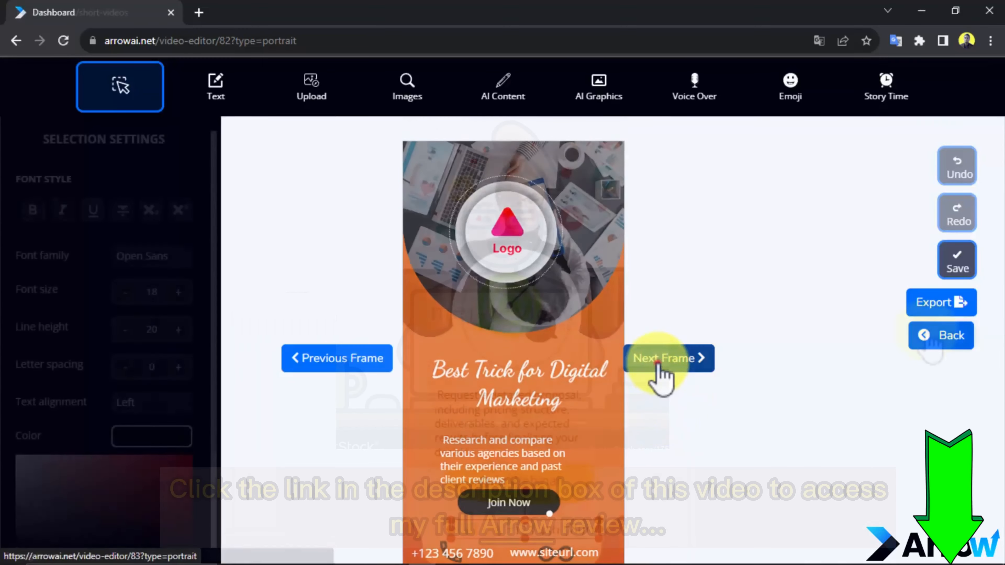
pyautogui.click(940, 335)
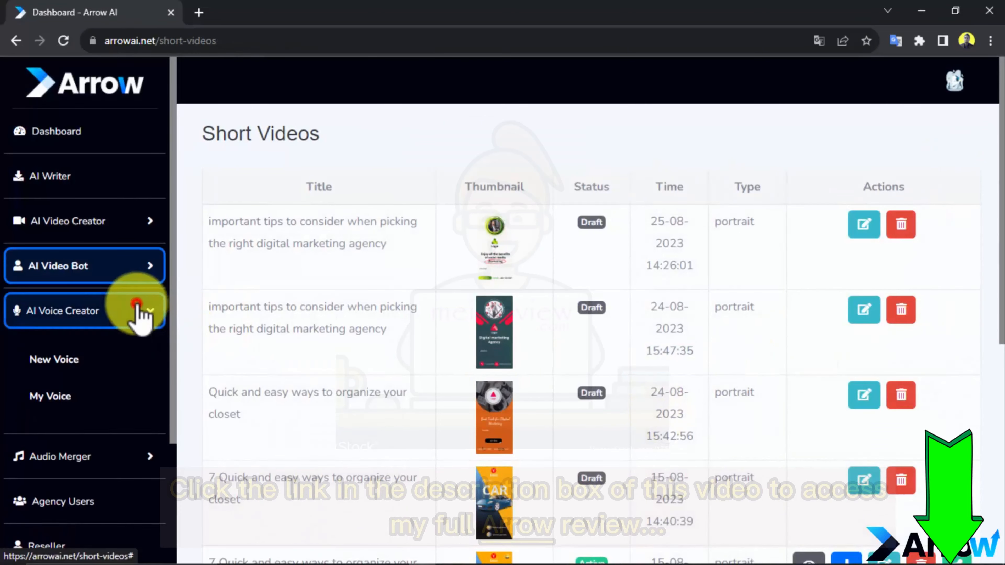
# Step: Generate a voice file titled Test with default speaking rate and English (US) language
pyautogui.click(54, 360)
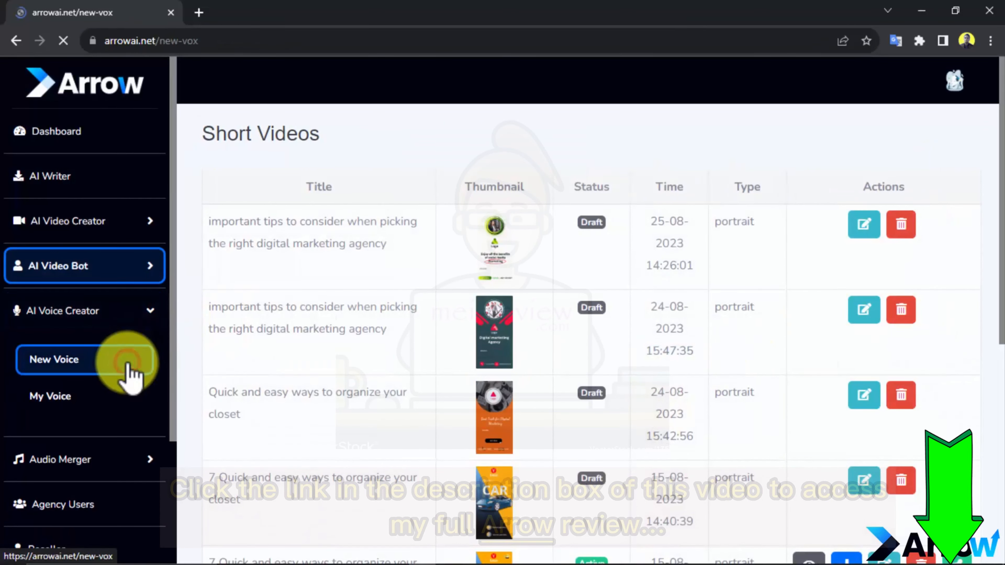
pyautogui.click(54, 359)
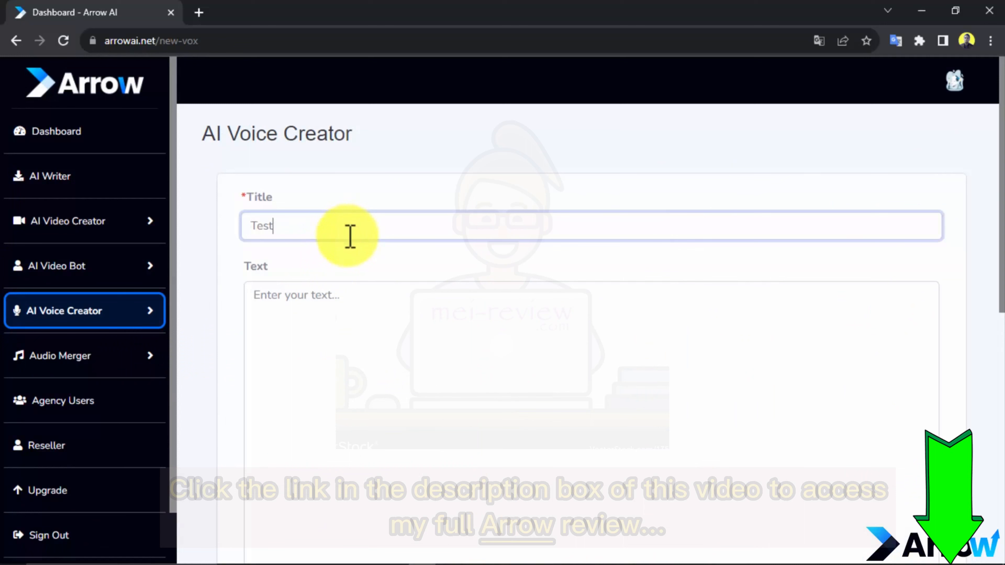
pyautogui.click(346, 295)
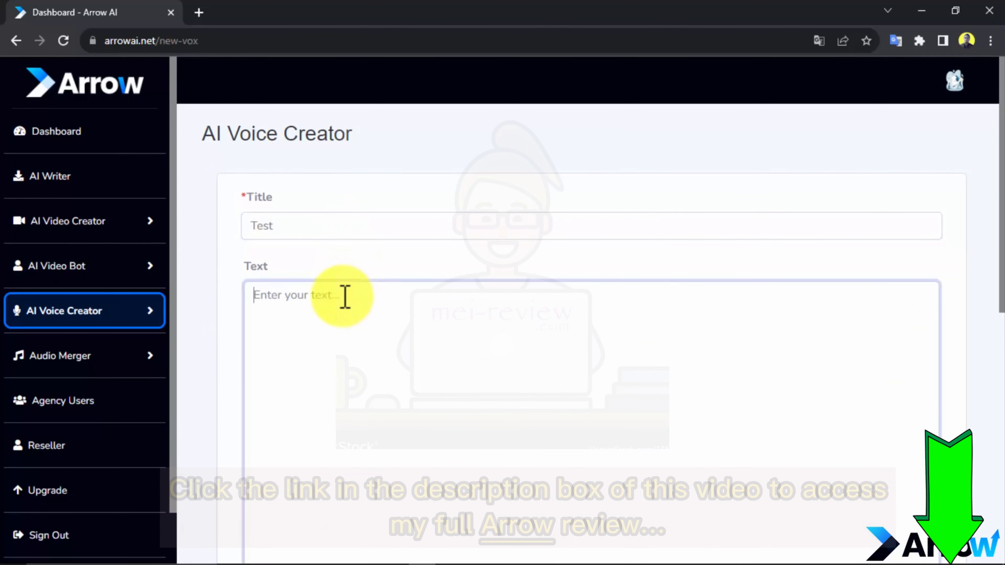
pyautogui.scroll(-3)
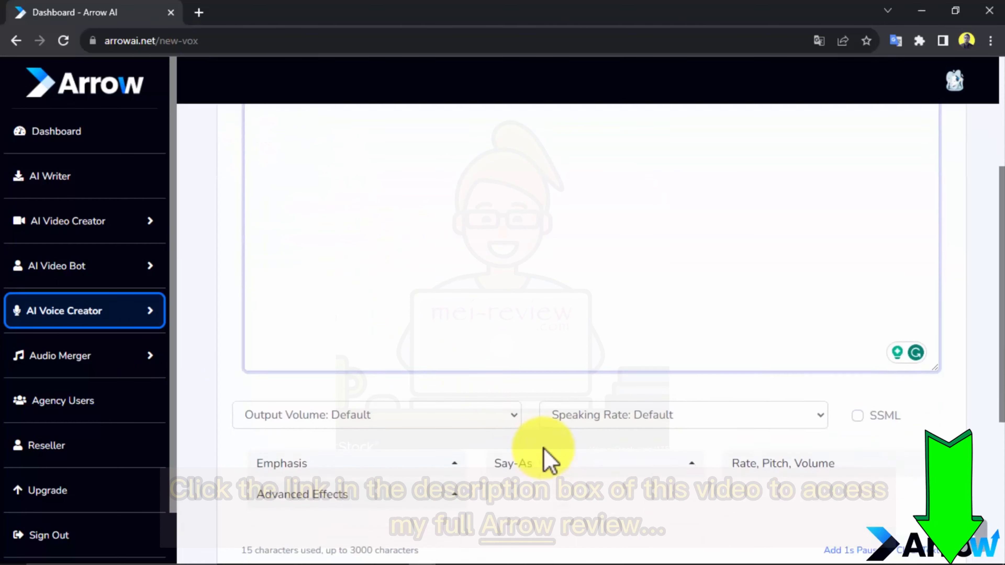
pyautogui.click(682, 267)
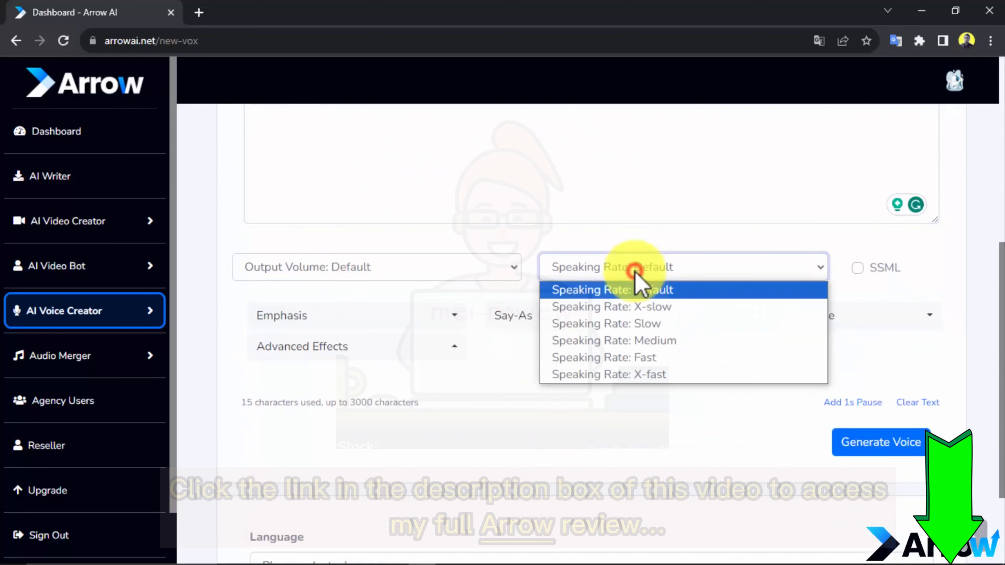
pyautogui.click(635, 289)
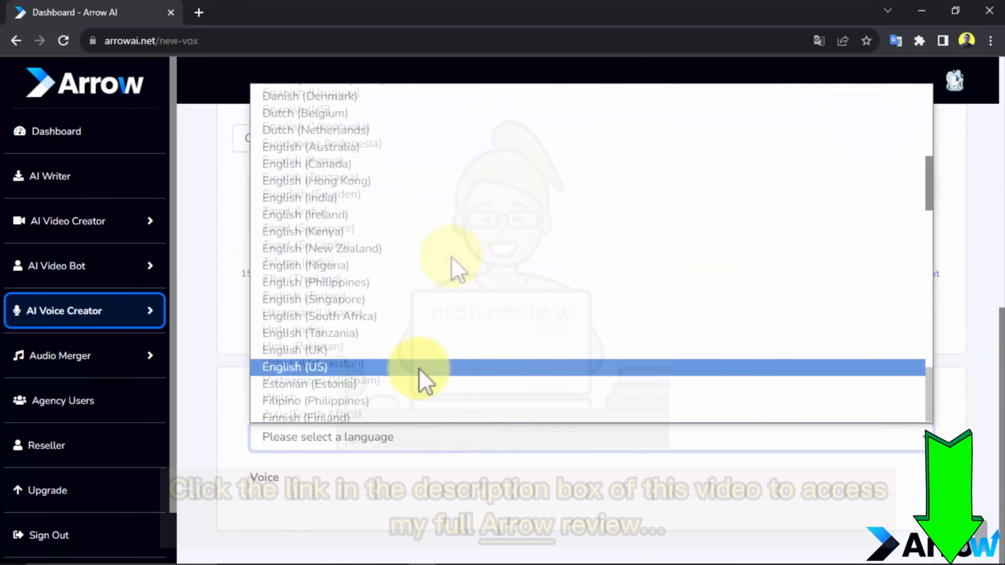
pyautogui.click(295, 367)
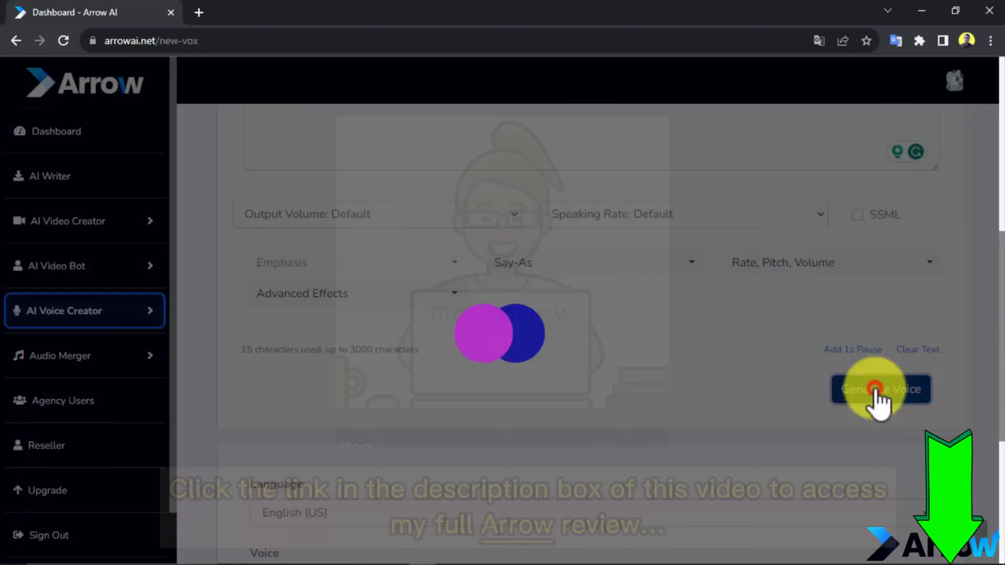
pyautogui.click(880, 389)
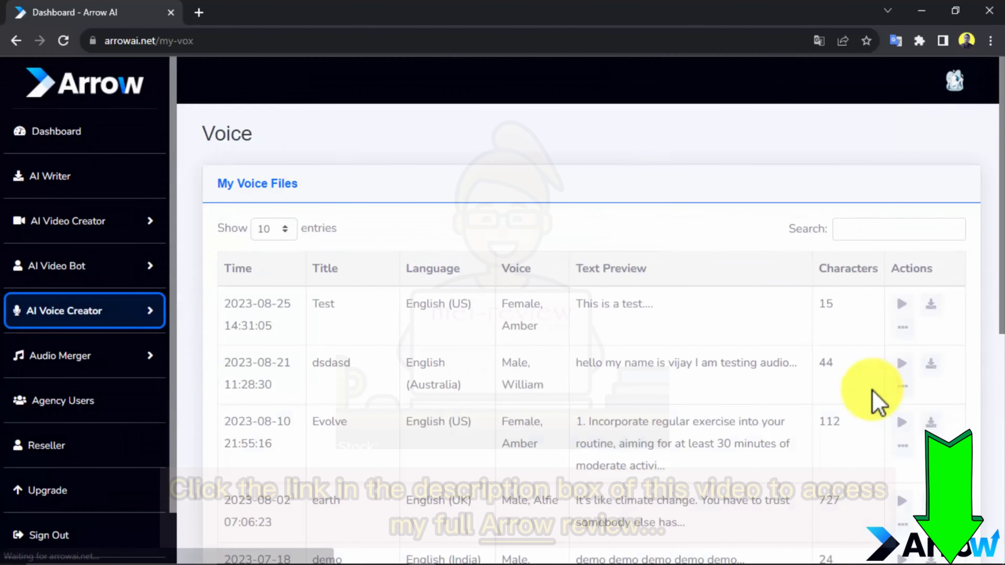
# Step: Play and replay the Test voice file in the Voice Player, then expand the Audio Merger section
pyautogui.click(902, 304)
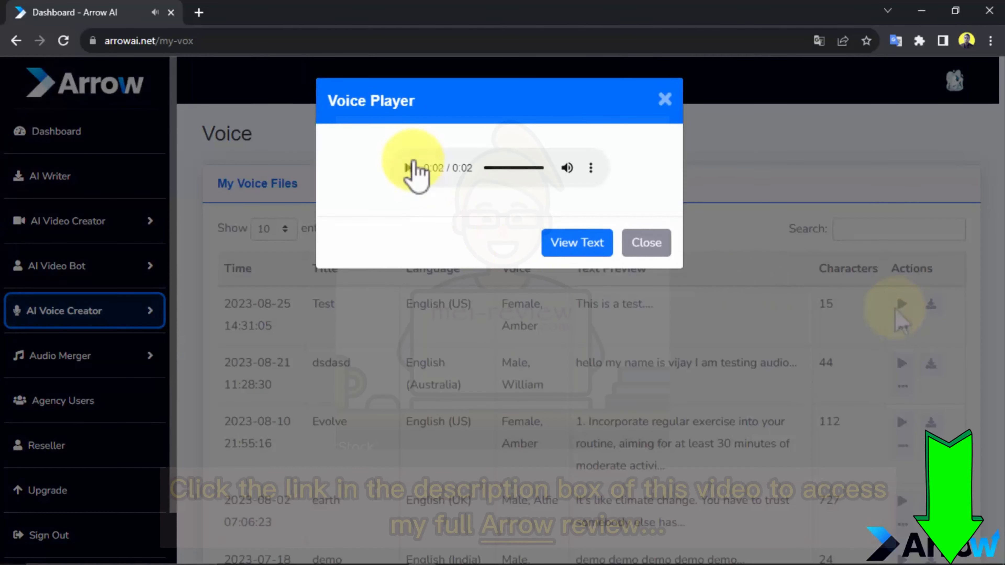
pyautogui.click(411, 168)
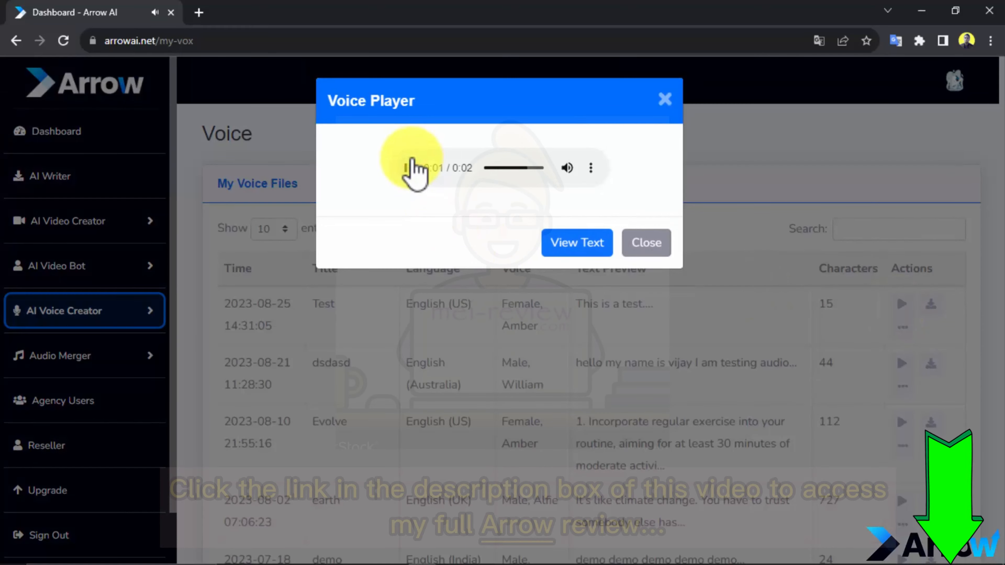
pyautogui.click(646, 243)
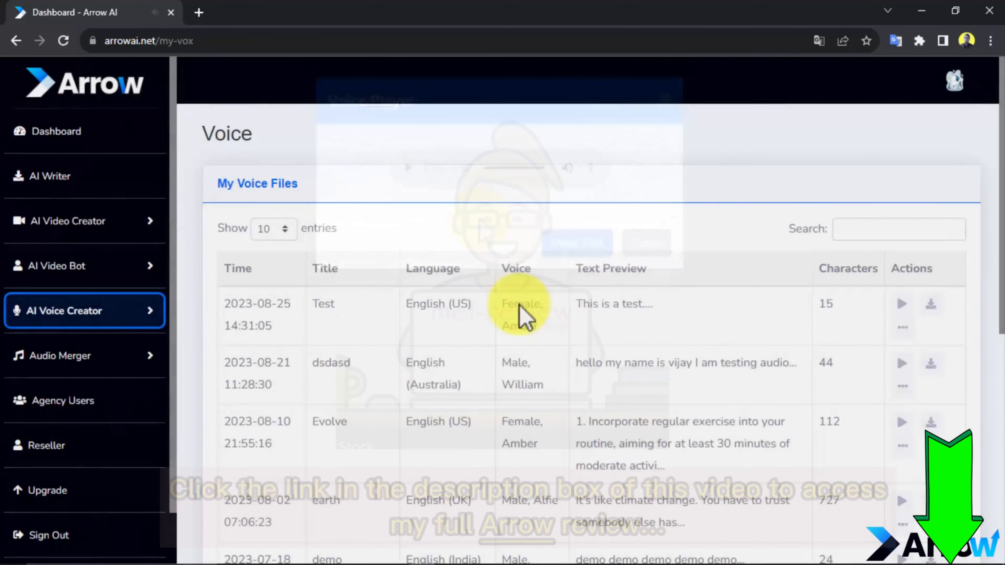
pyautogui.click(61, 356)
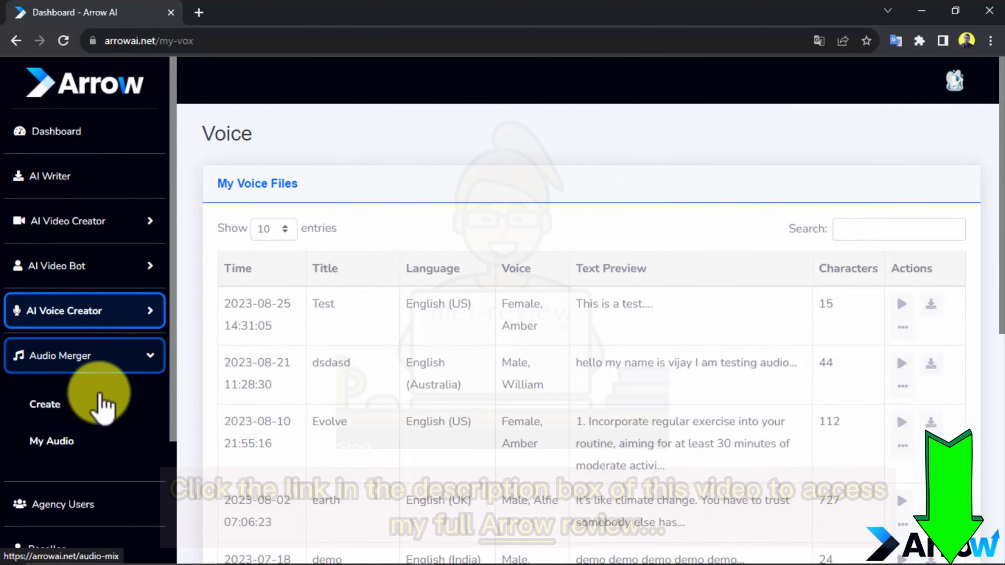
# Step: Start a merge titled 'Test Audio' with 'a small miracle' music, music volume 0.5 and voice volume 1.5
pyautogui.click(45, 403)
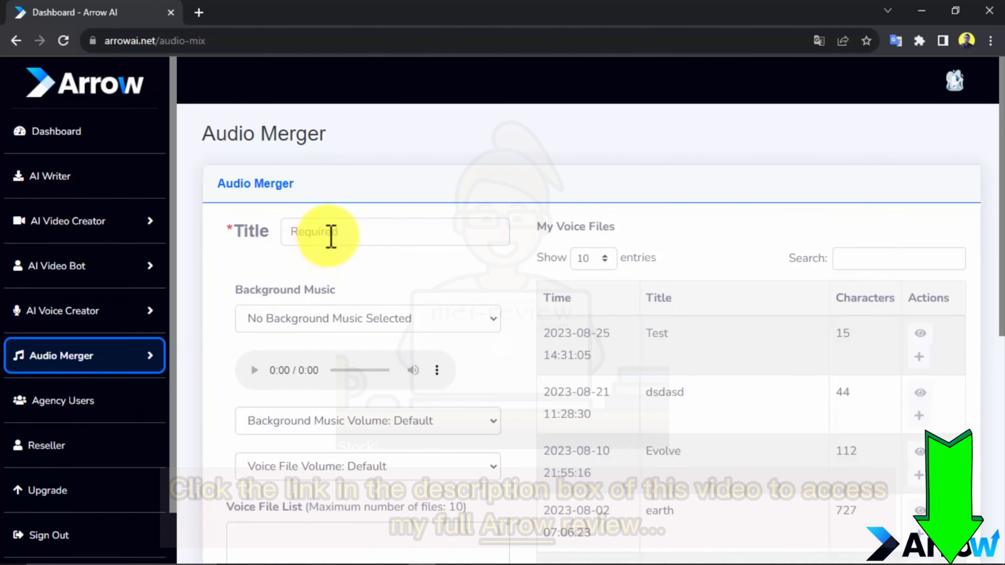
pyautogui.write('Test Audio')
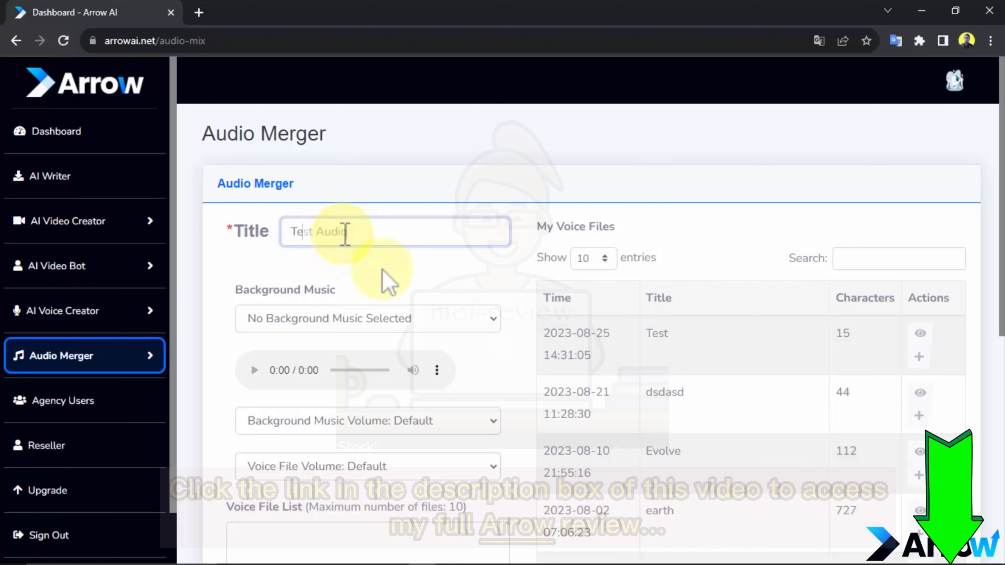
pyautogui.click(367, 318)
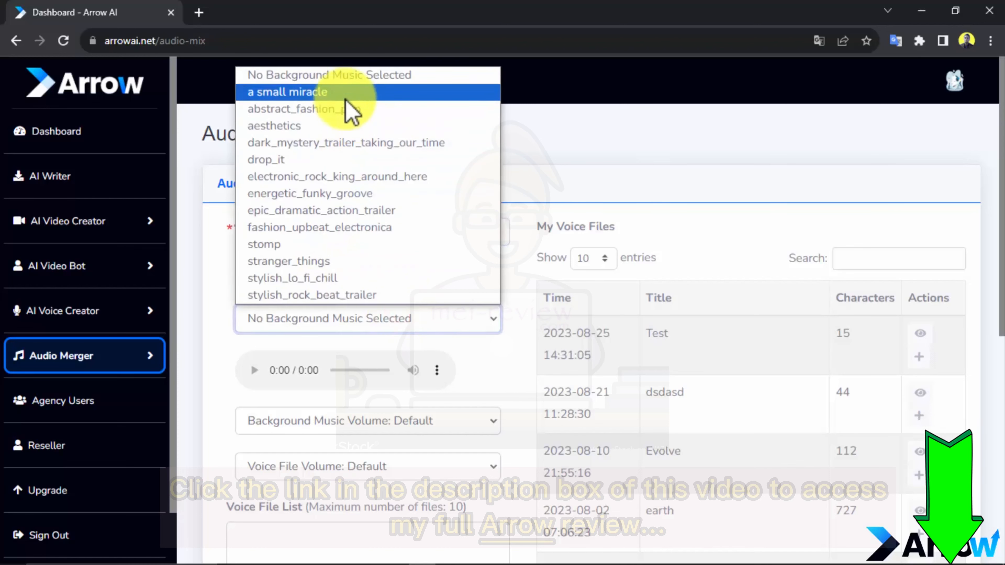
pyautogui.click(286, 91)
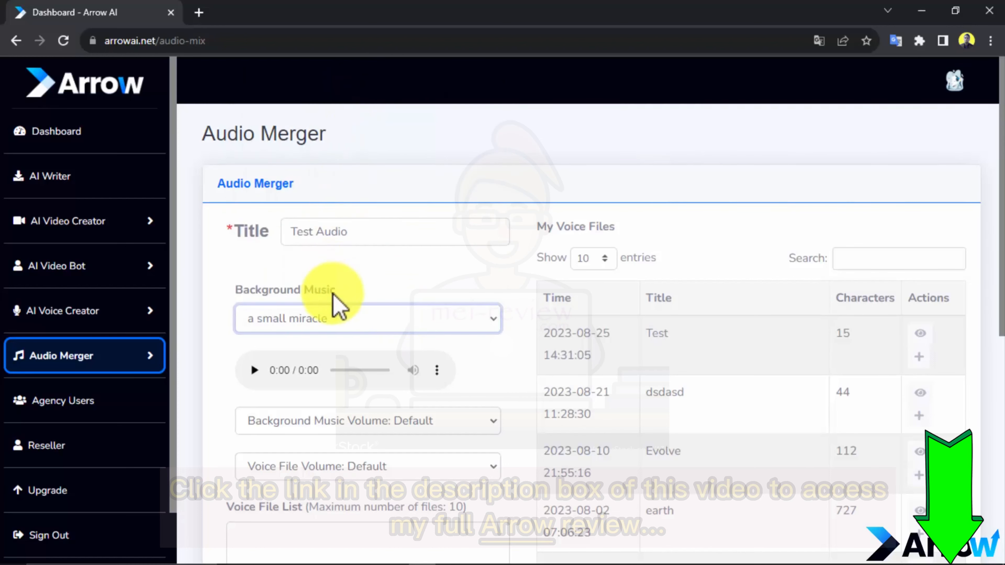
pyautogui.click(368, 420)
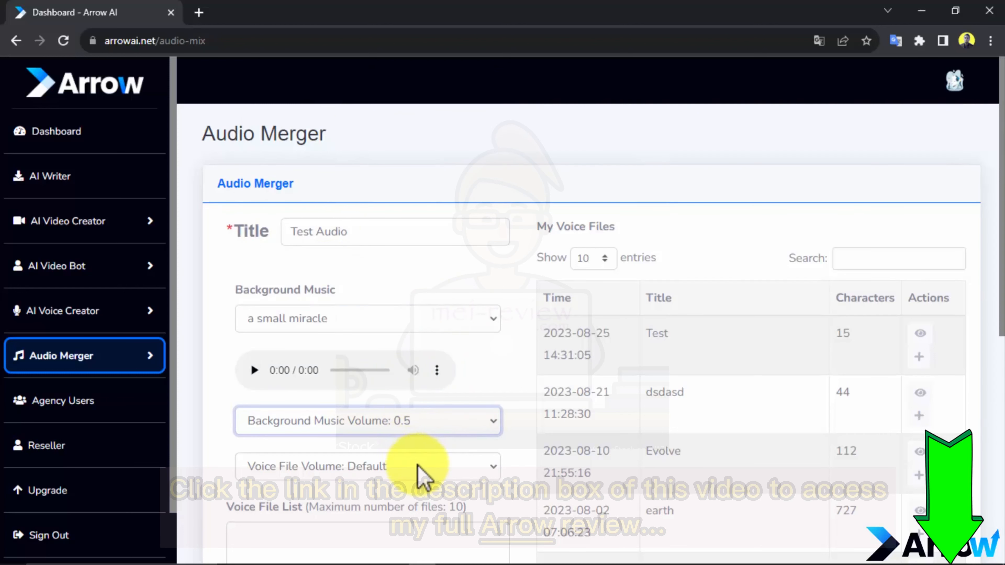
pyautogui.click(367, 466)
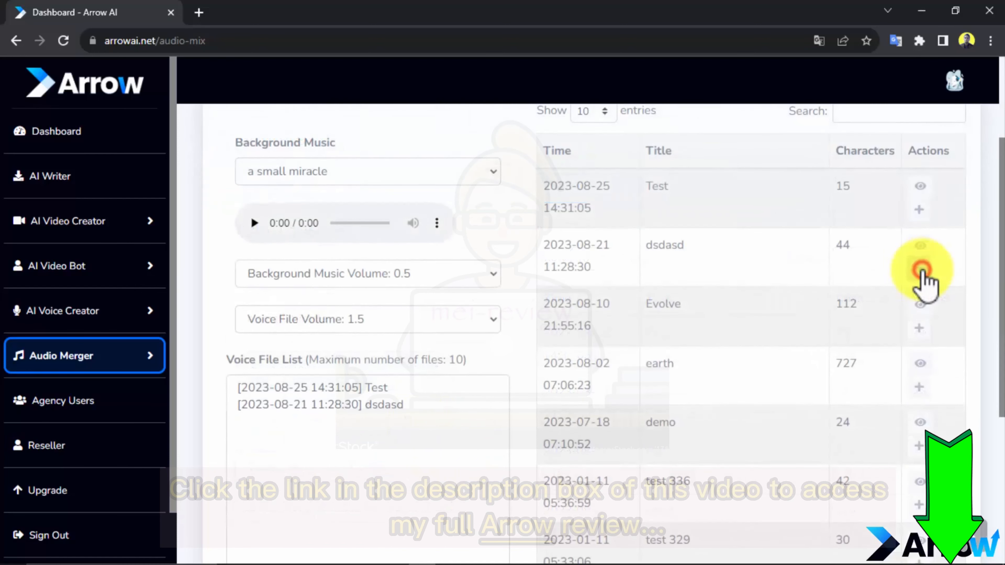
# Step: Add the Evolve voice file and merge the voices with the music to generate the track
pyautogui.click(918, 328)
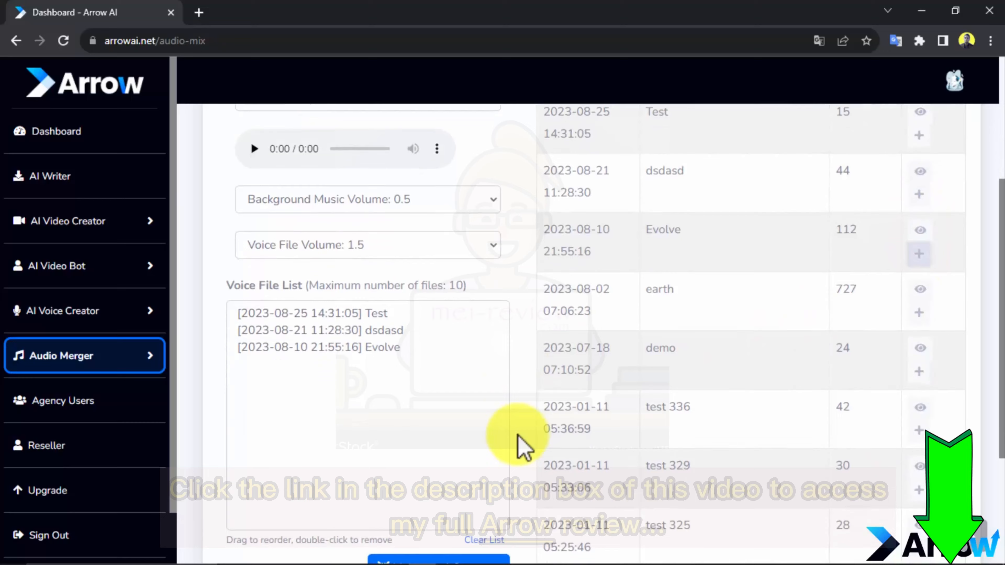
pyautogui.scroll(-3)
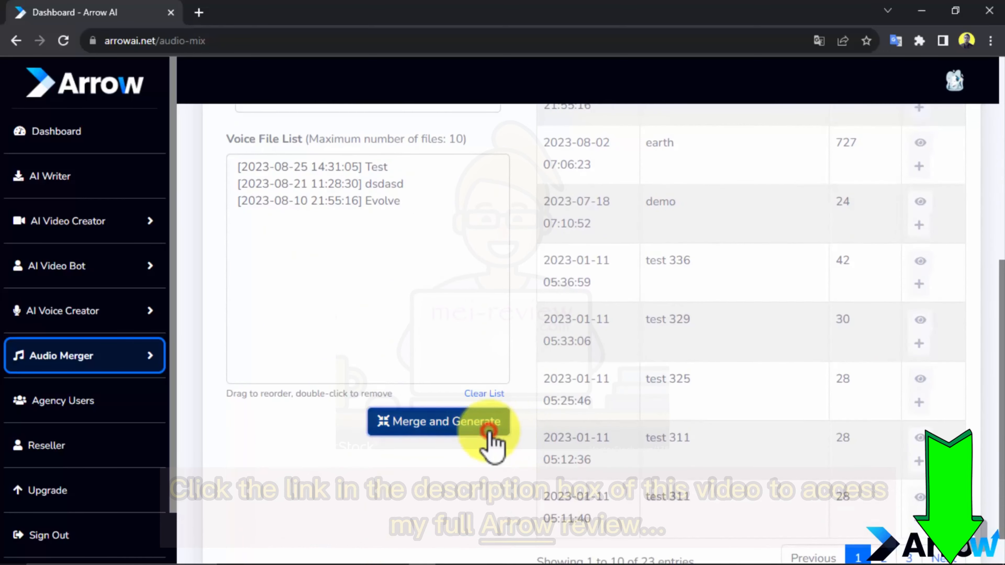
pyautogui.click(439, 422)
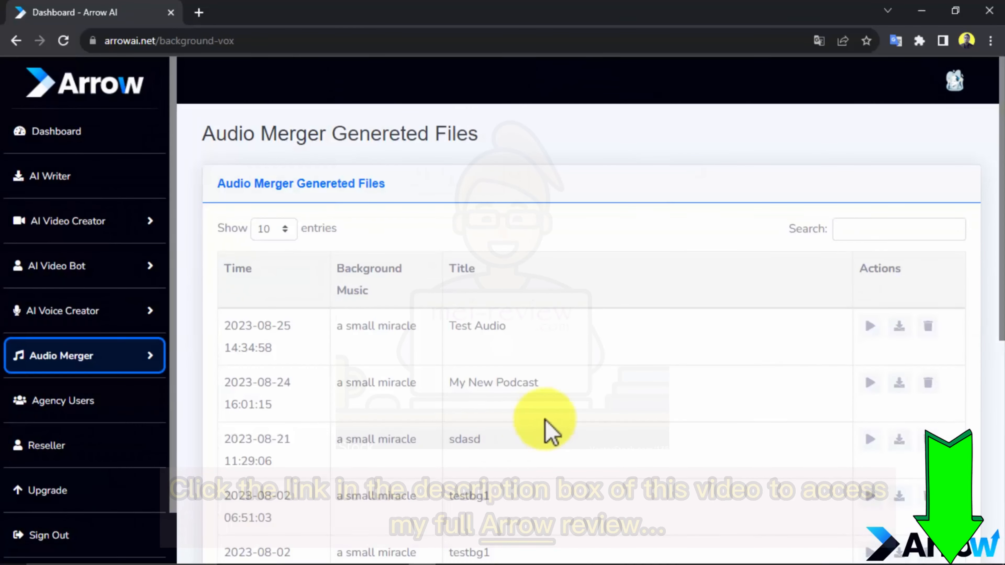
pyautogui.click(869, 326)
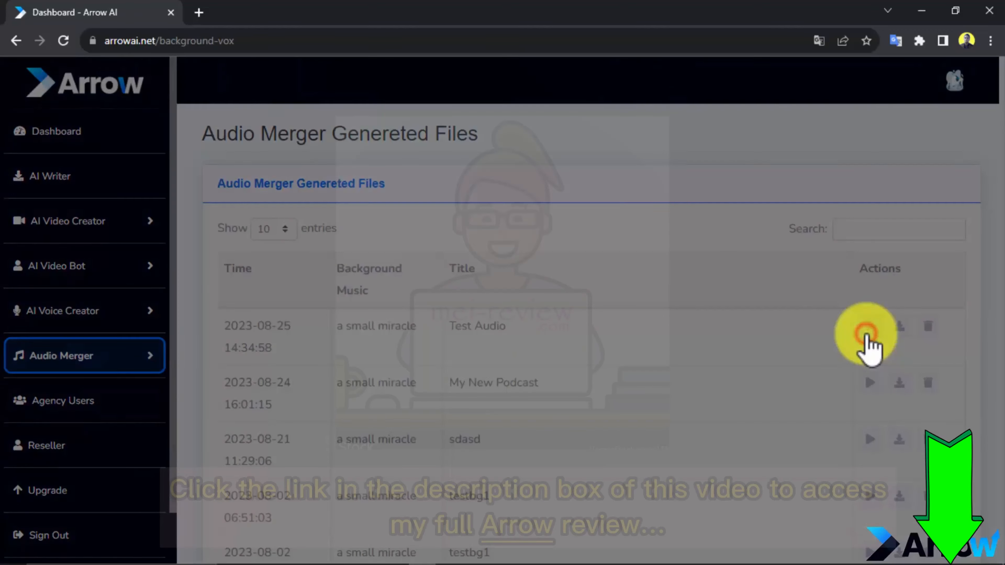
pyautogui.click(866, 332)
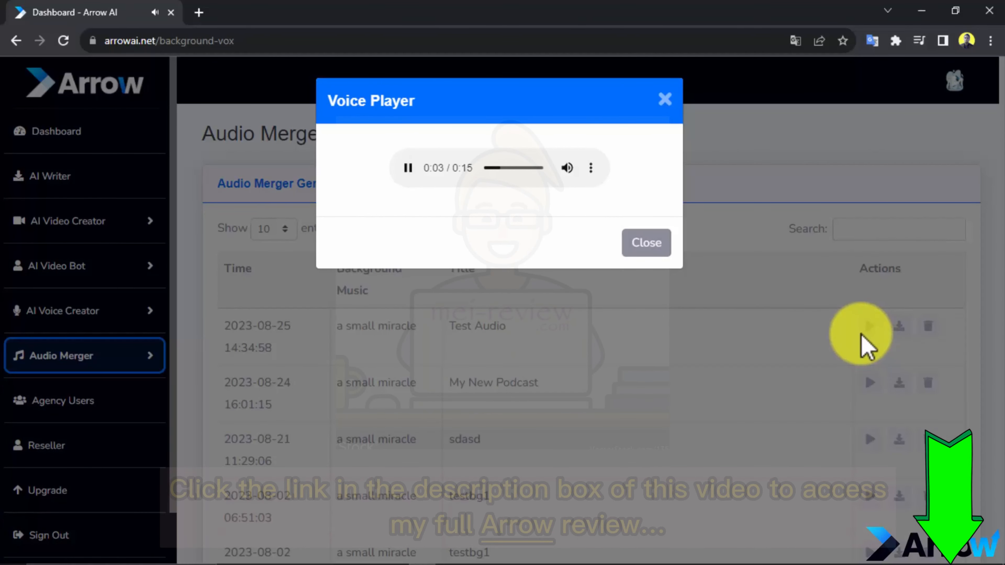
pyautogui.moveTo(545, 250)
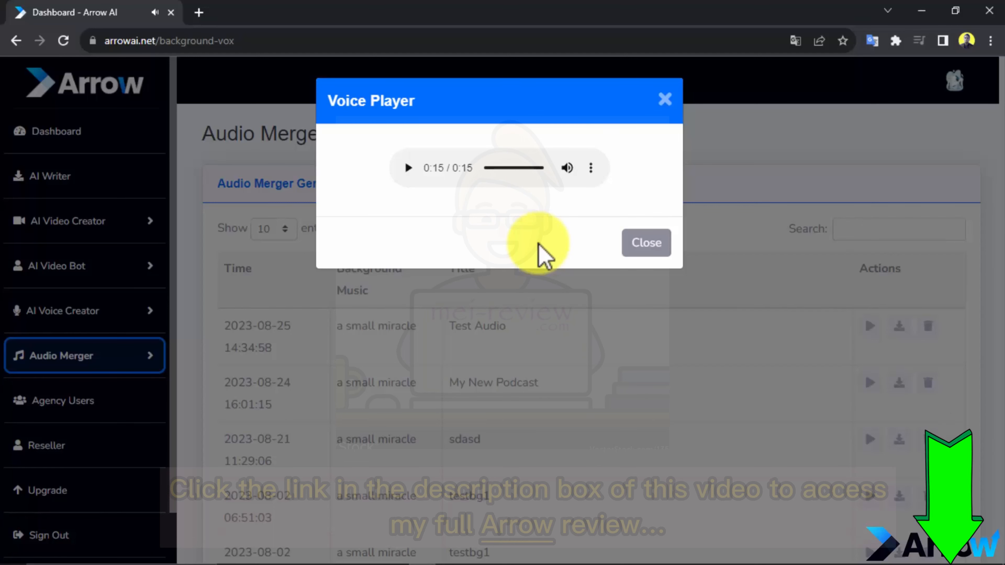
pyautogui.click(646, 243)
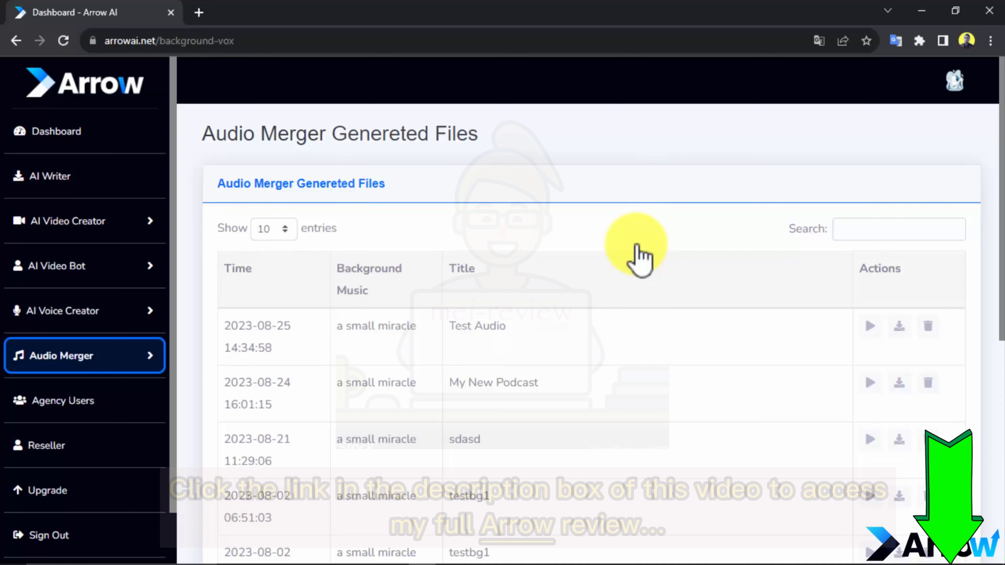
# Step: Return to the Dashboard showing the VIP Training section
pyautogui.click(57, 131)
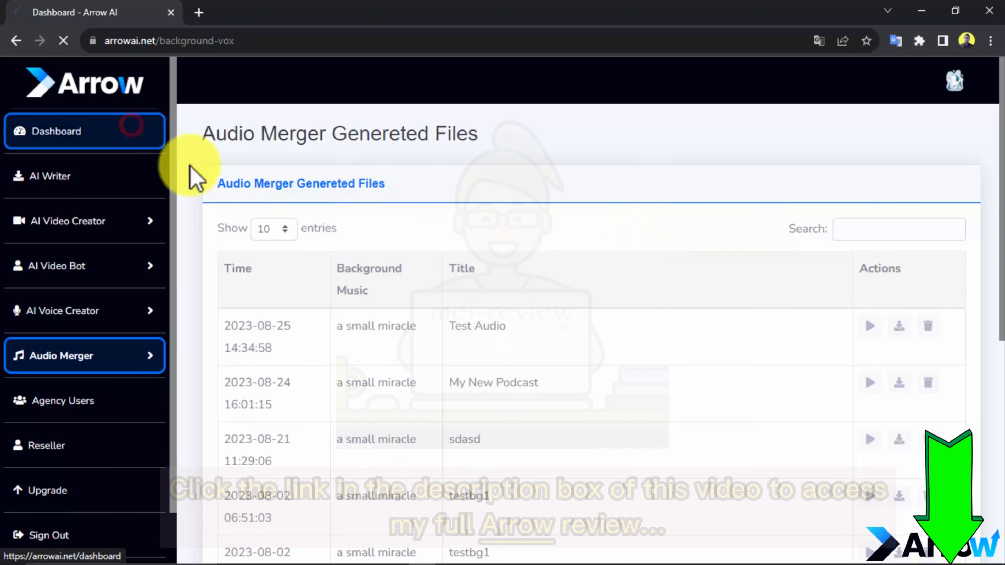
pyautogui.click(57, 131)
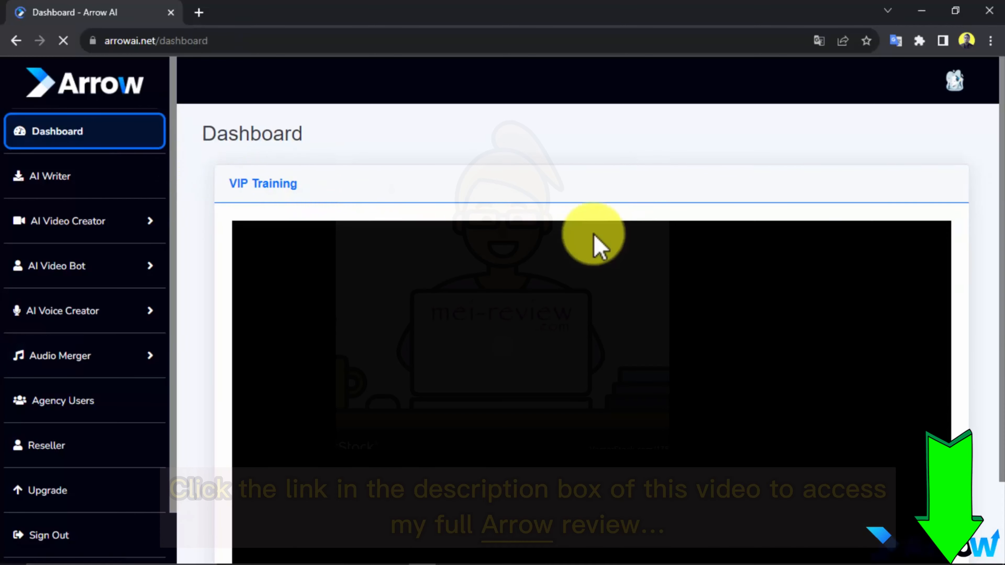